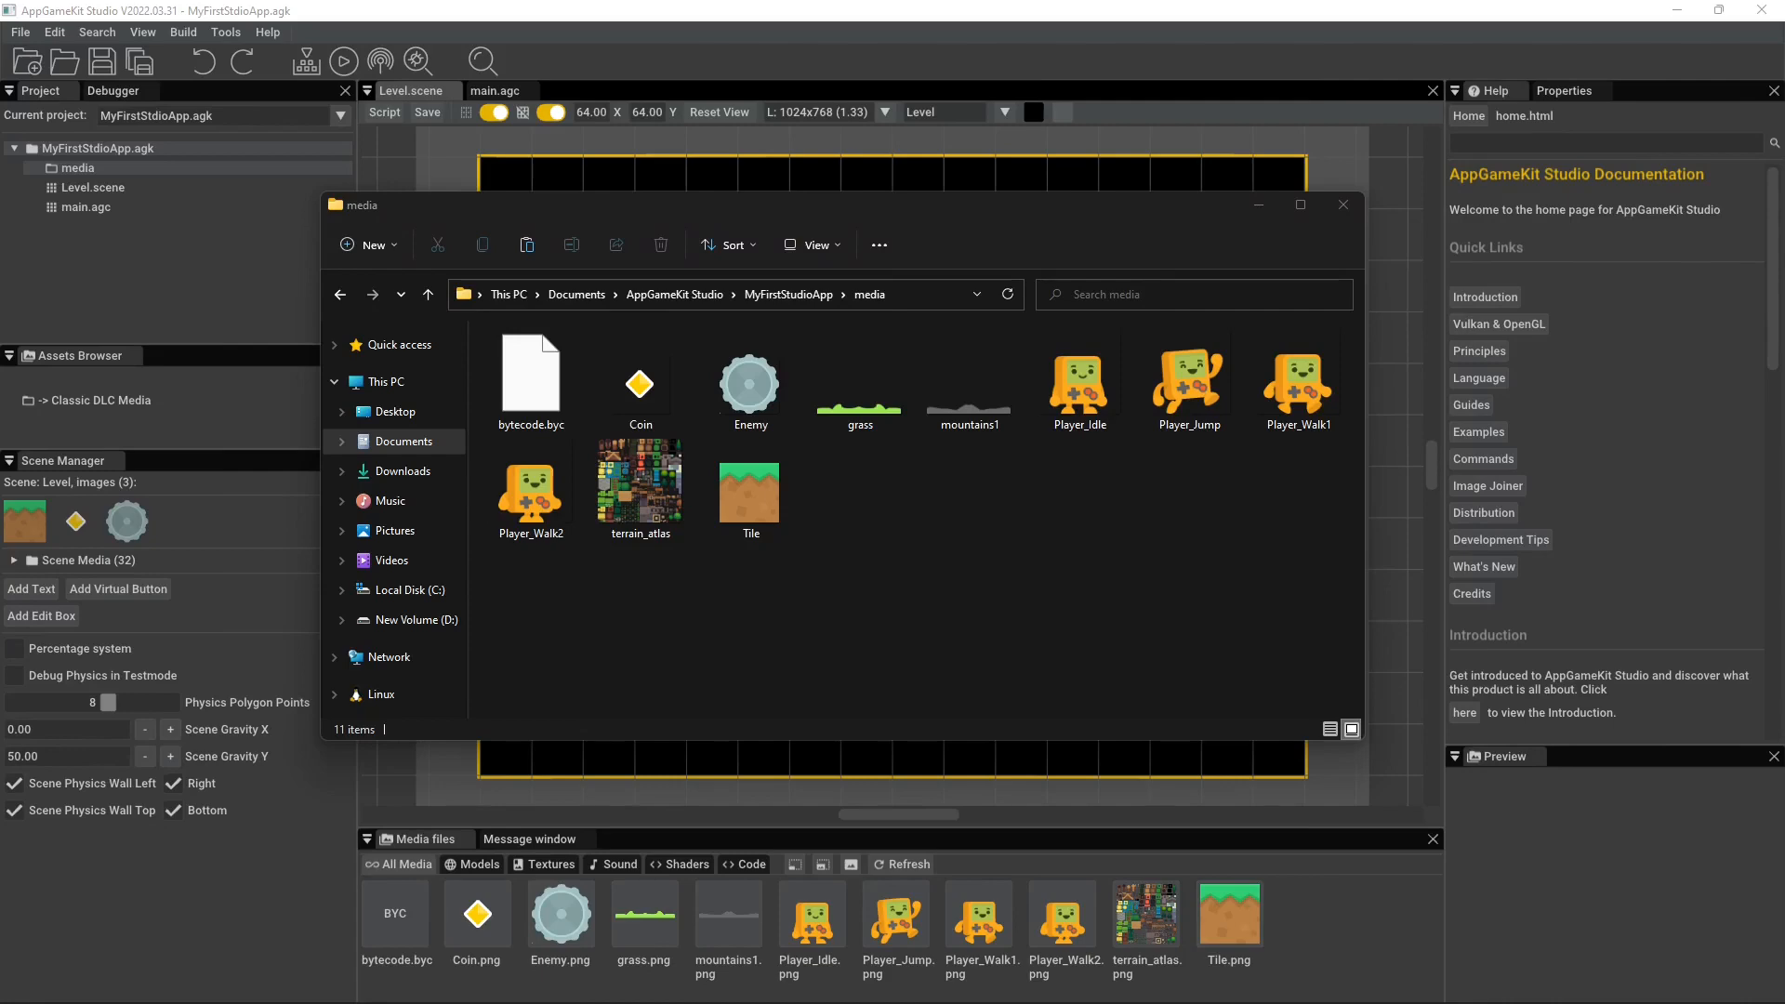
- View the terrain atlas image in the media folder, then close the File Explorer window
{"action": "left_click", "coordinate": [640, 484]}
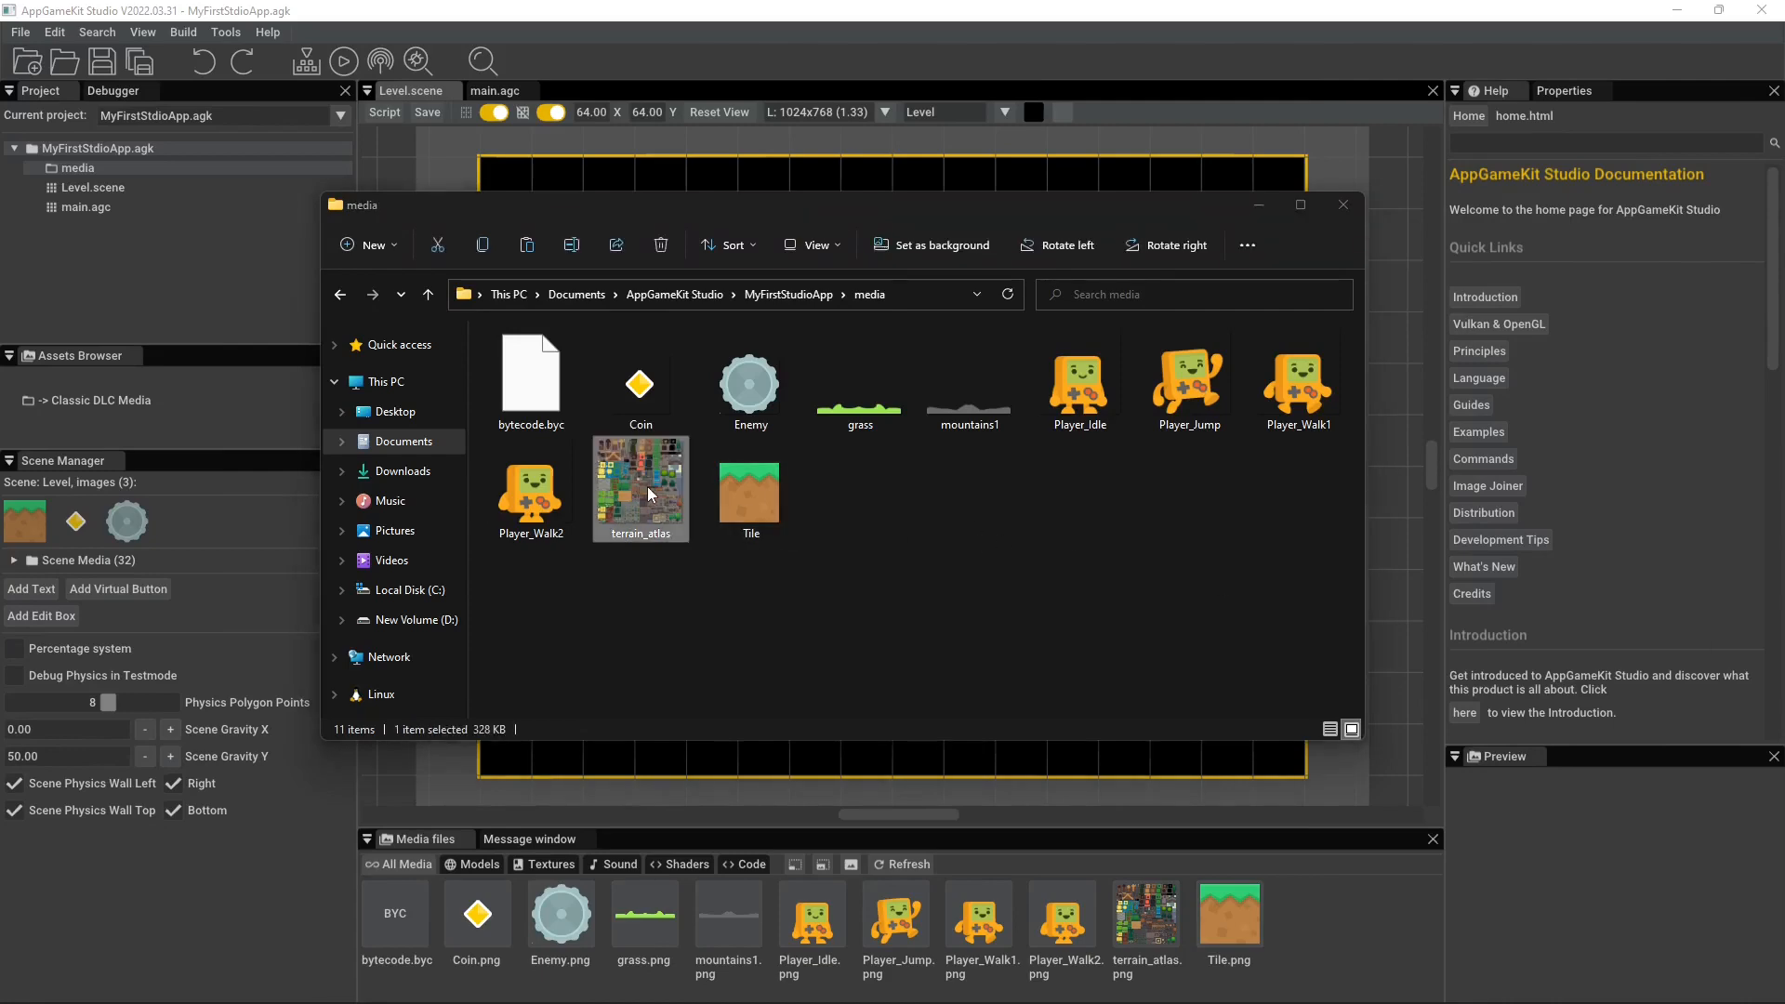
{"action": "double_click", "coordinate": [638, 484]}
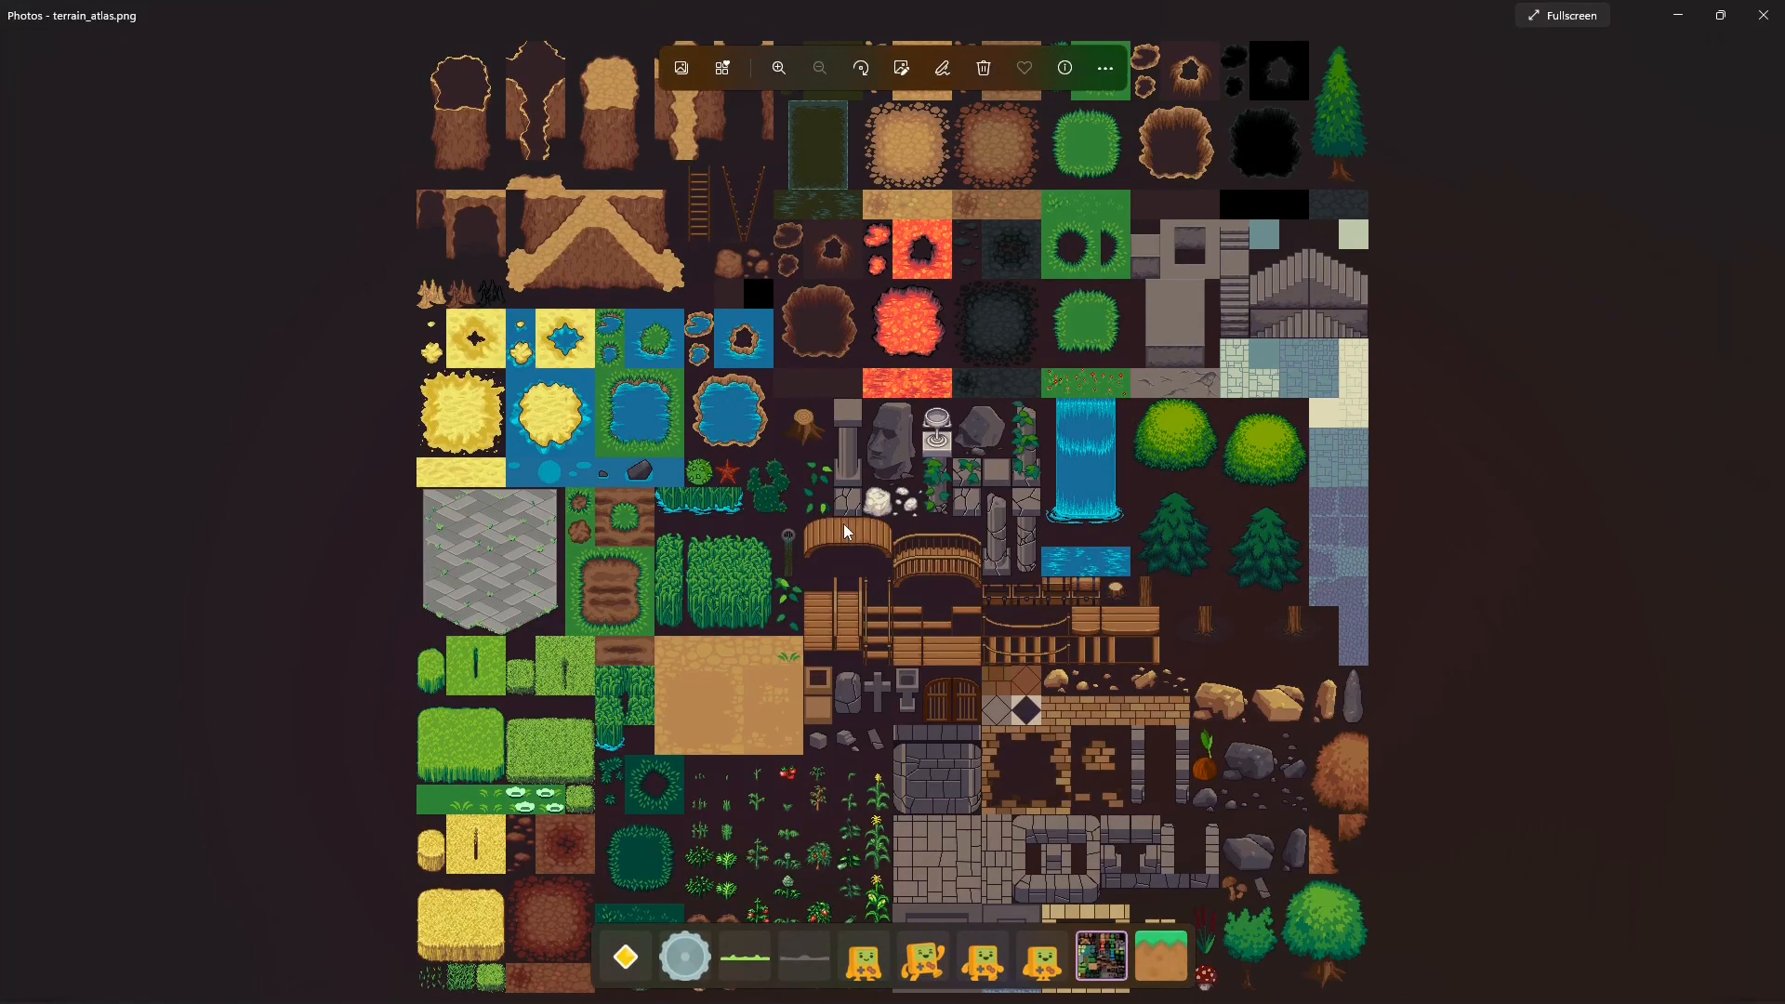
{"action": "mouse_move", "coordinate": [1047, 180]}
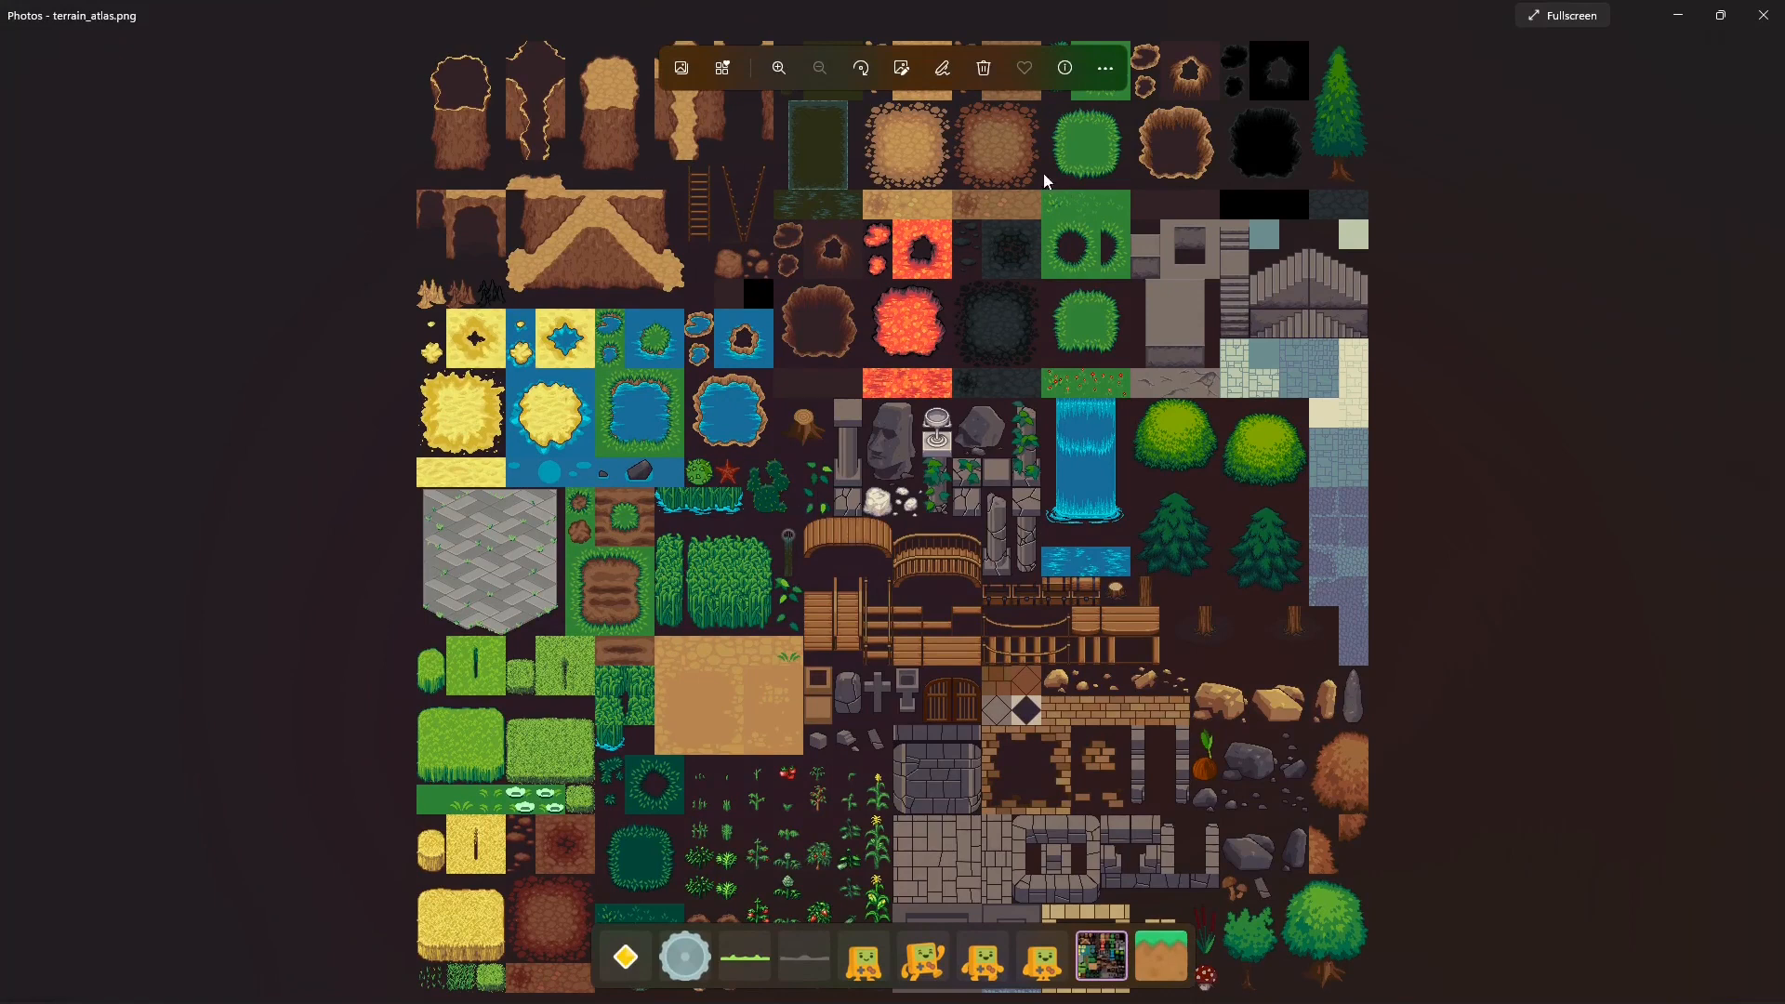
{"action": "mouse_move", "coordinate": [971, 550]}
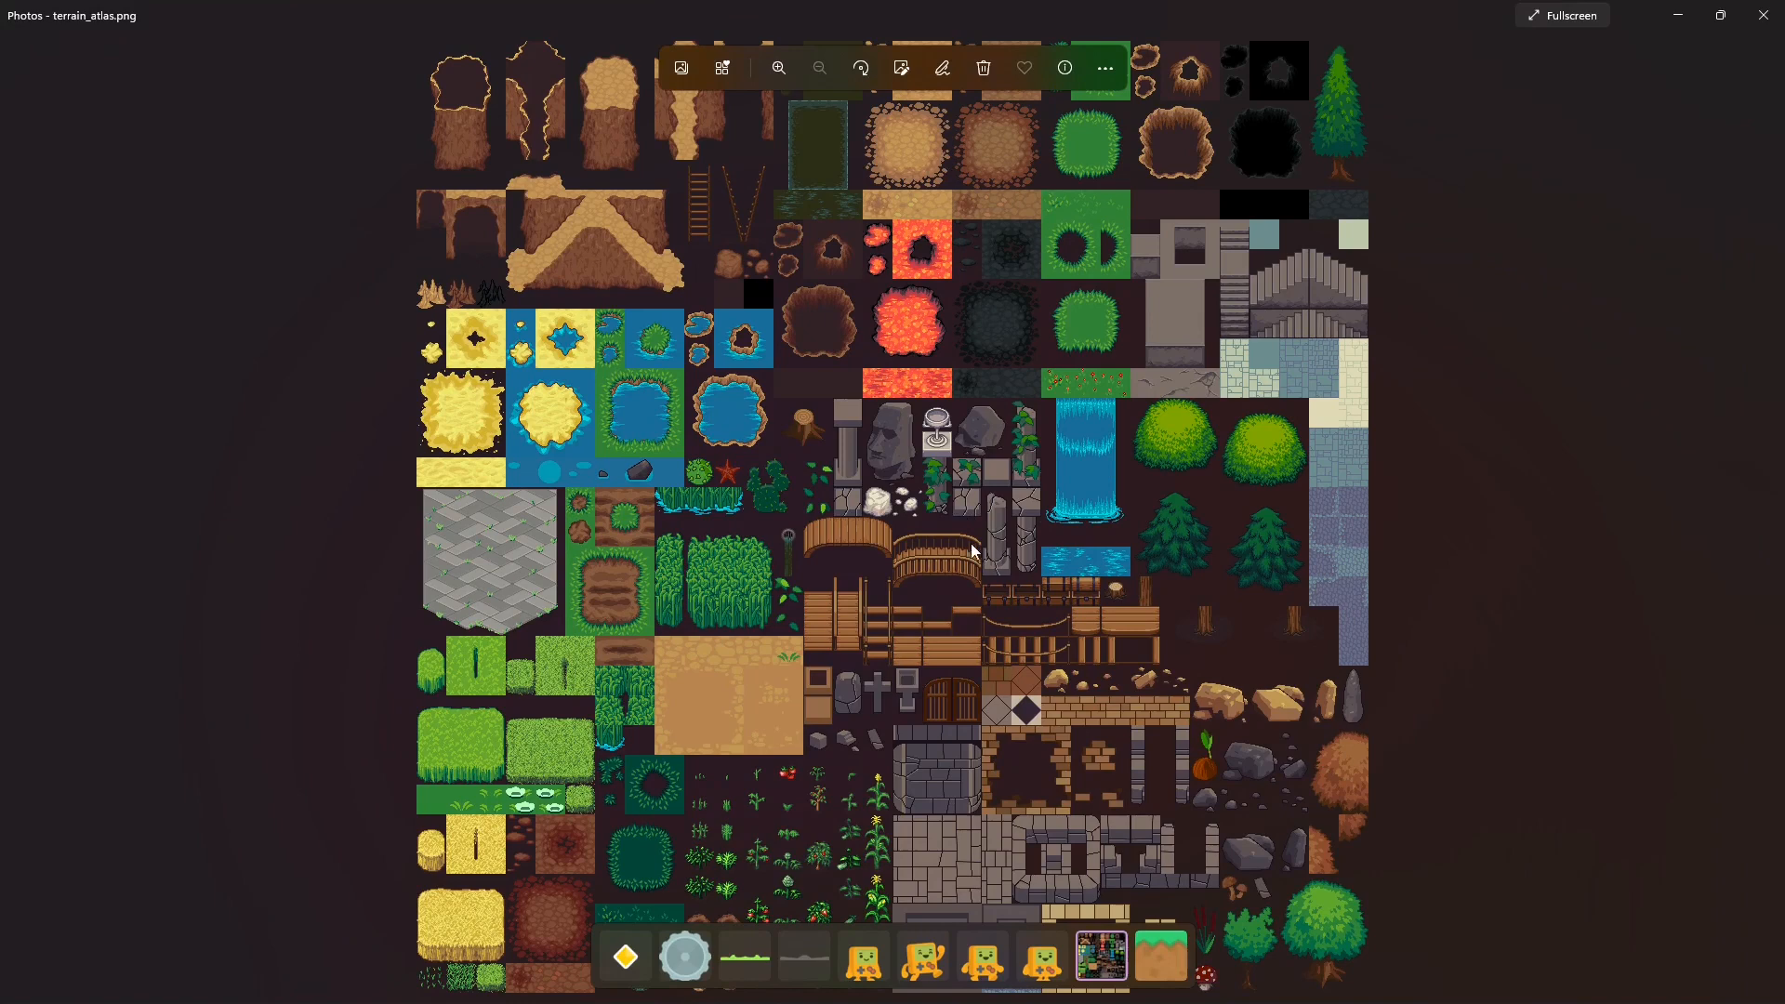
{"action": "mouse_move", "coordinate": [950, 407]}
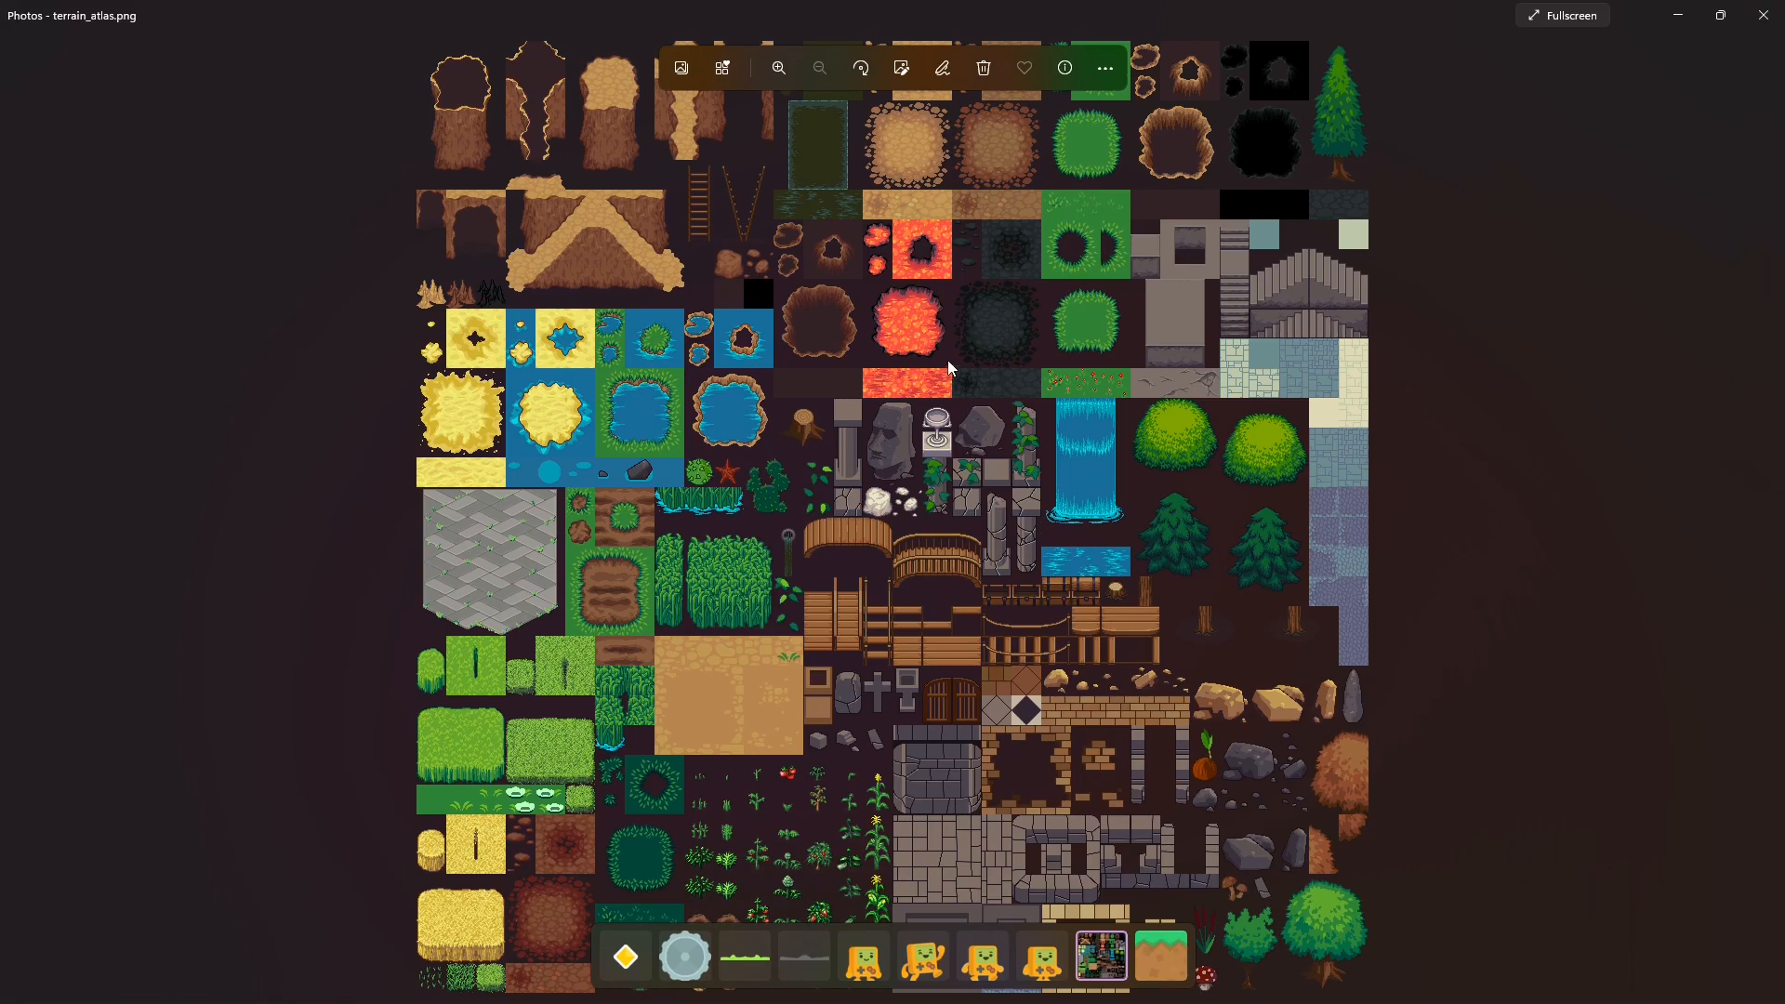
{"action": "mouse_move", "coordinate": [1033, 696]}
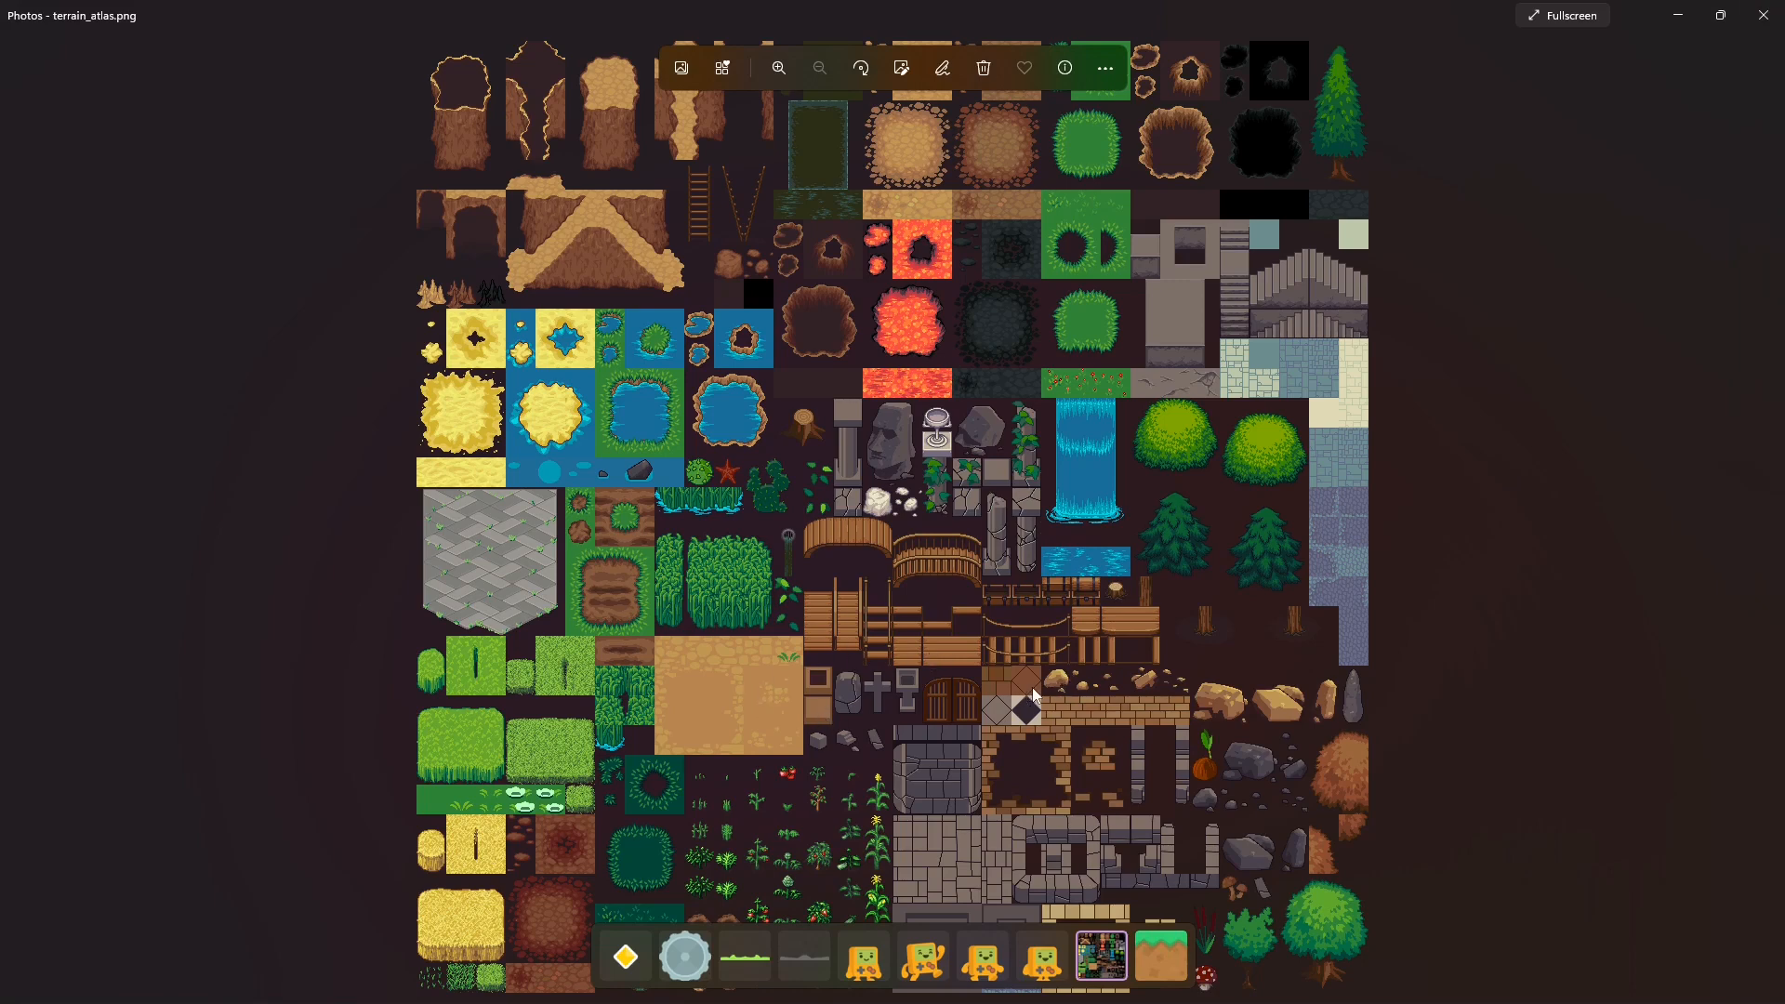
{"action": "mouse_move", "coordinate": [994, 363]}
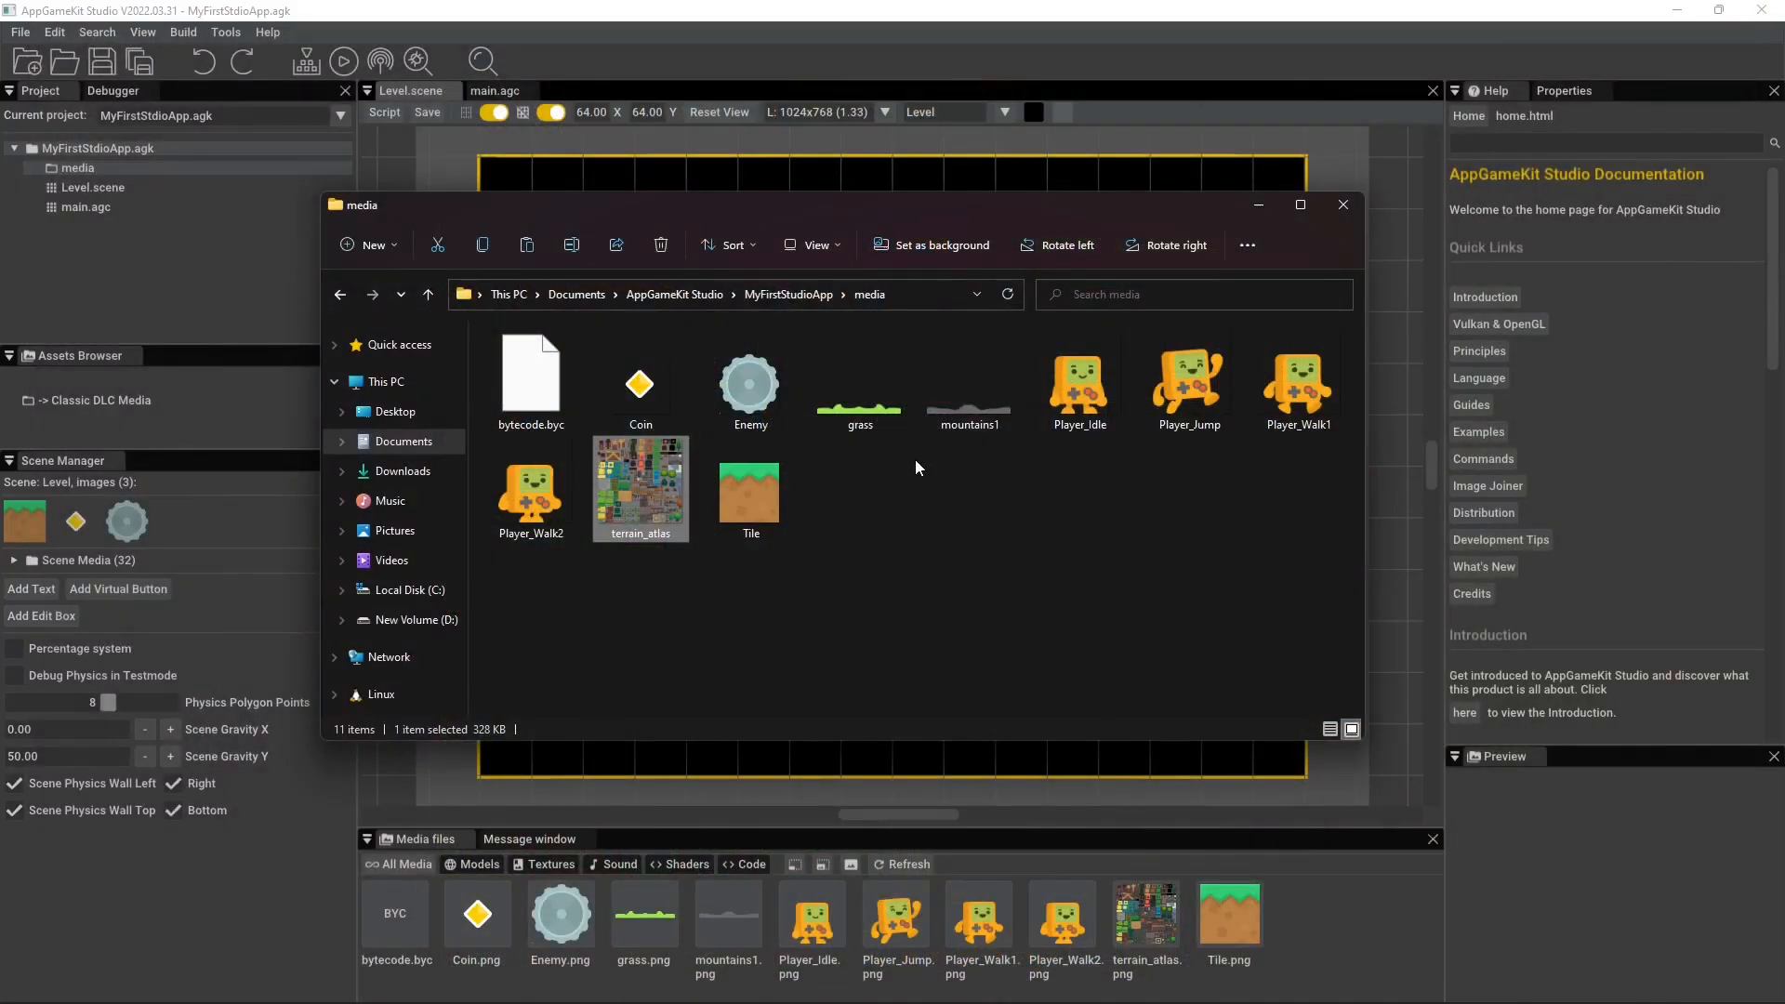
{"action": "mouse_move", "coordinate": [896, 484]}
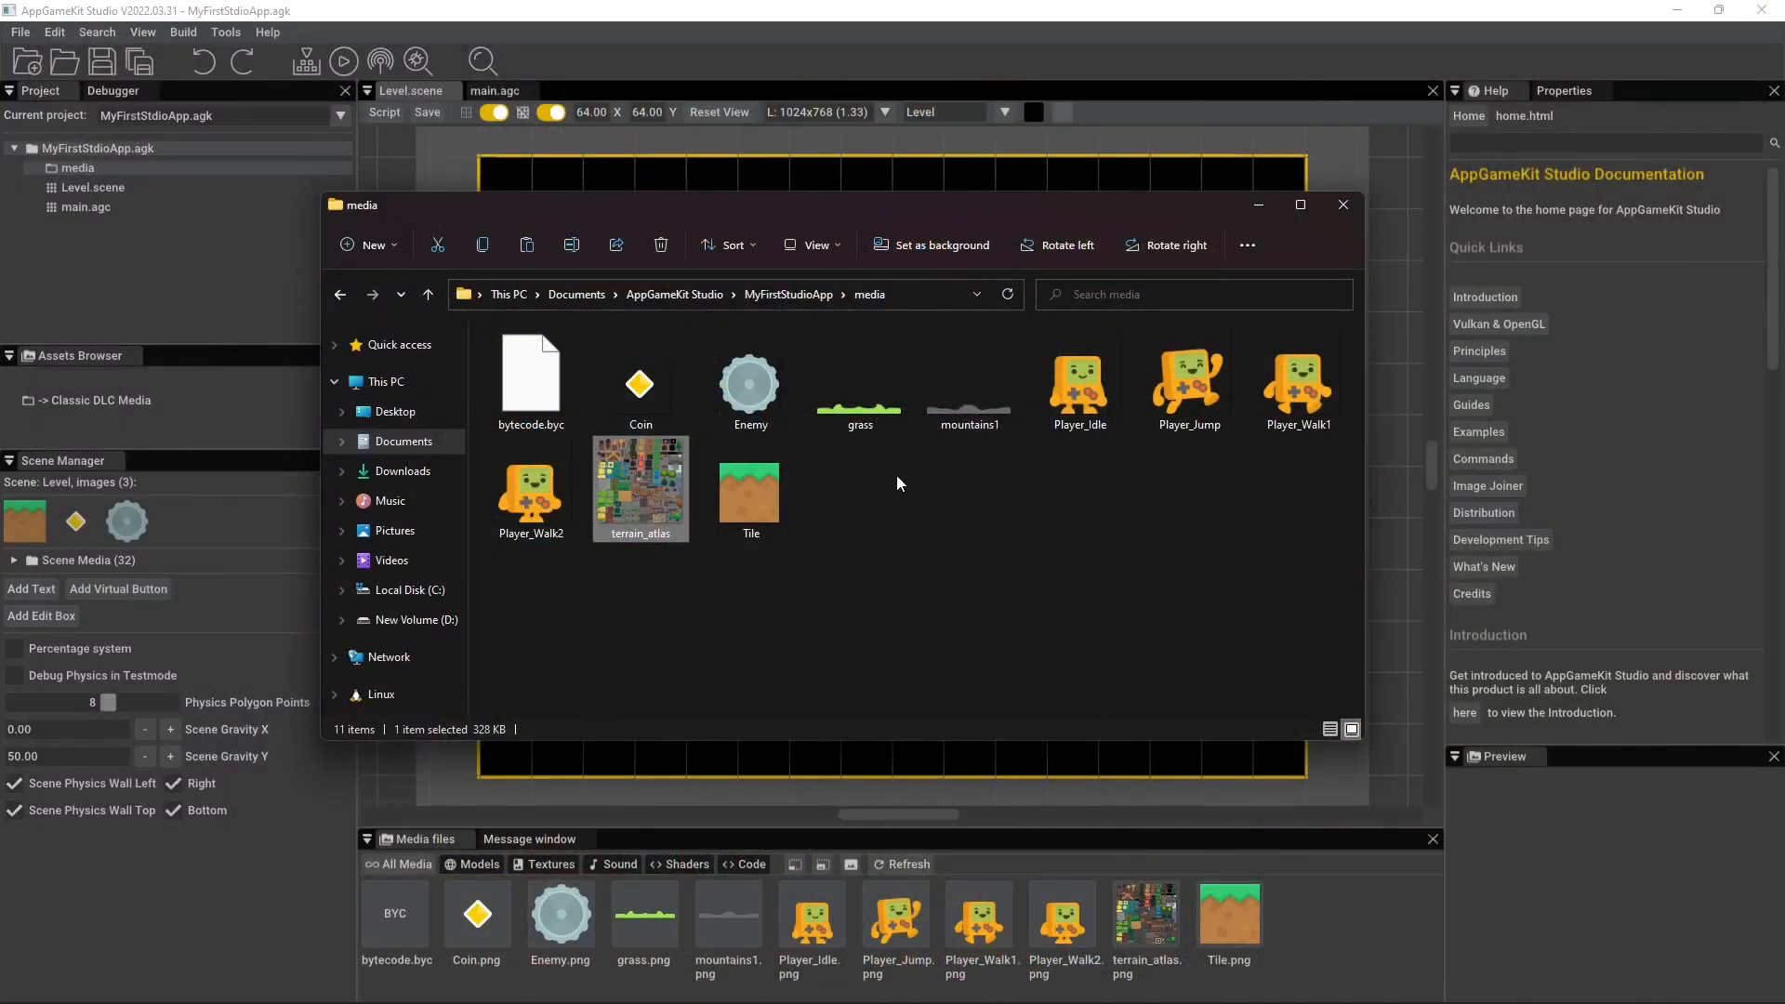
{"action": "left_click", "coordinate": [1188, 382]}
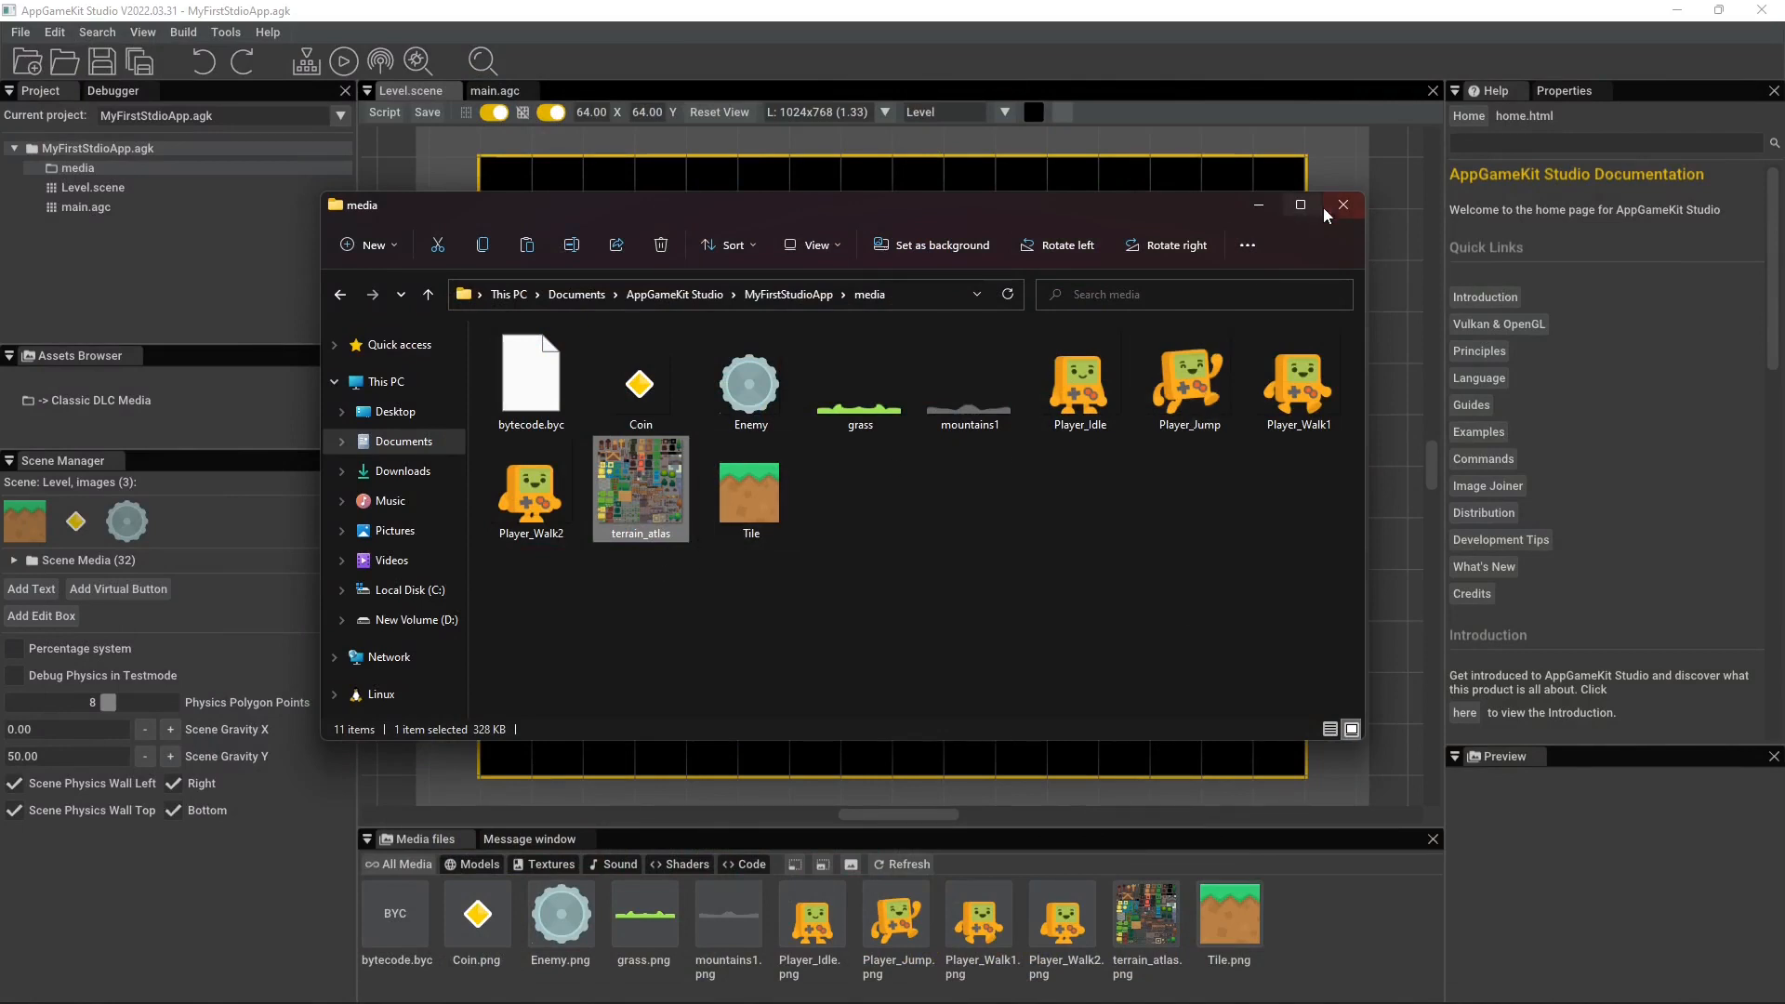
{"action": "left_click", "coordinate": [1341, 205]}
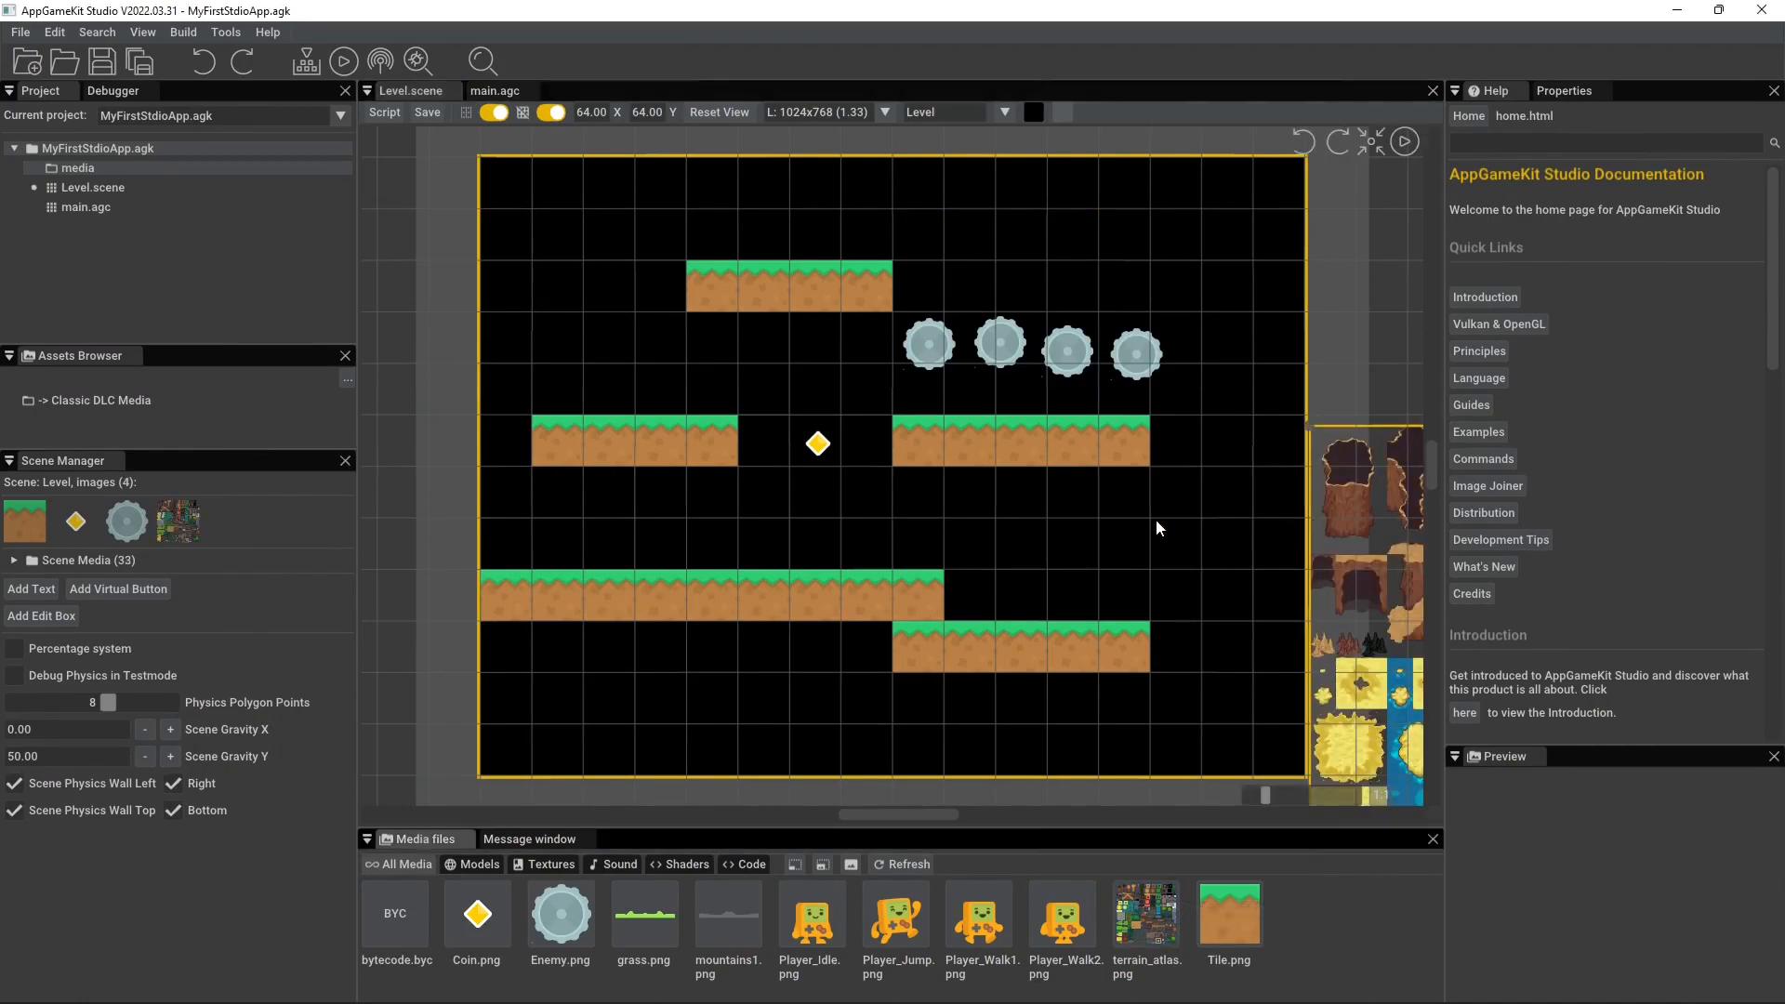
{"action": "mouse_move", "coordinate": [175, 521]}
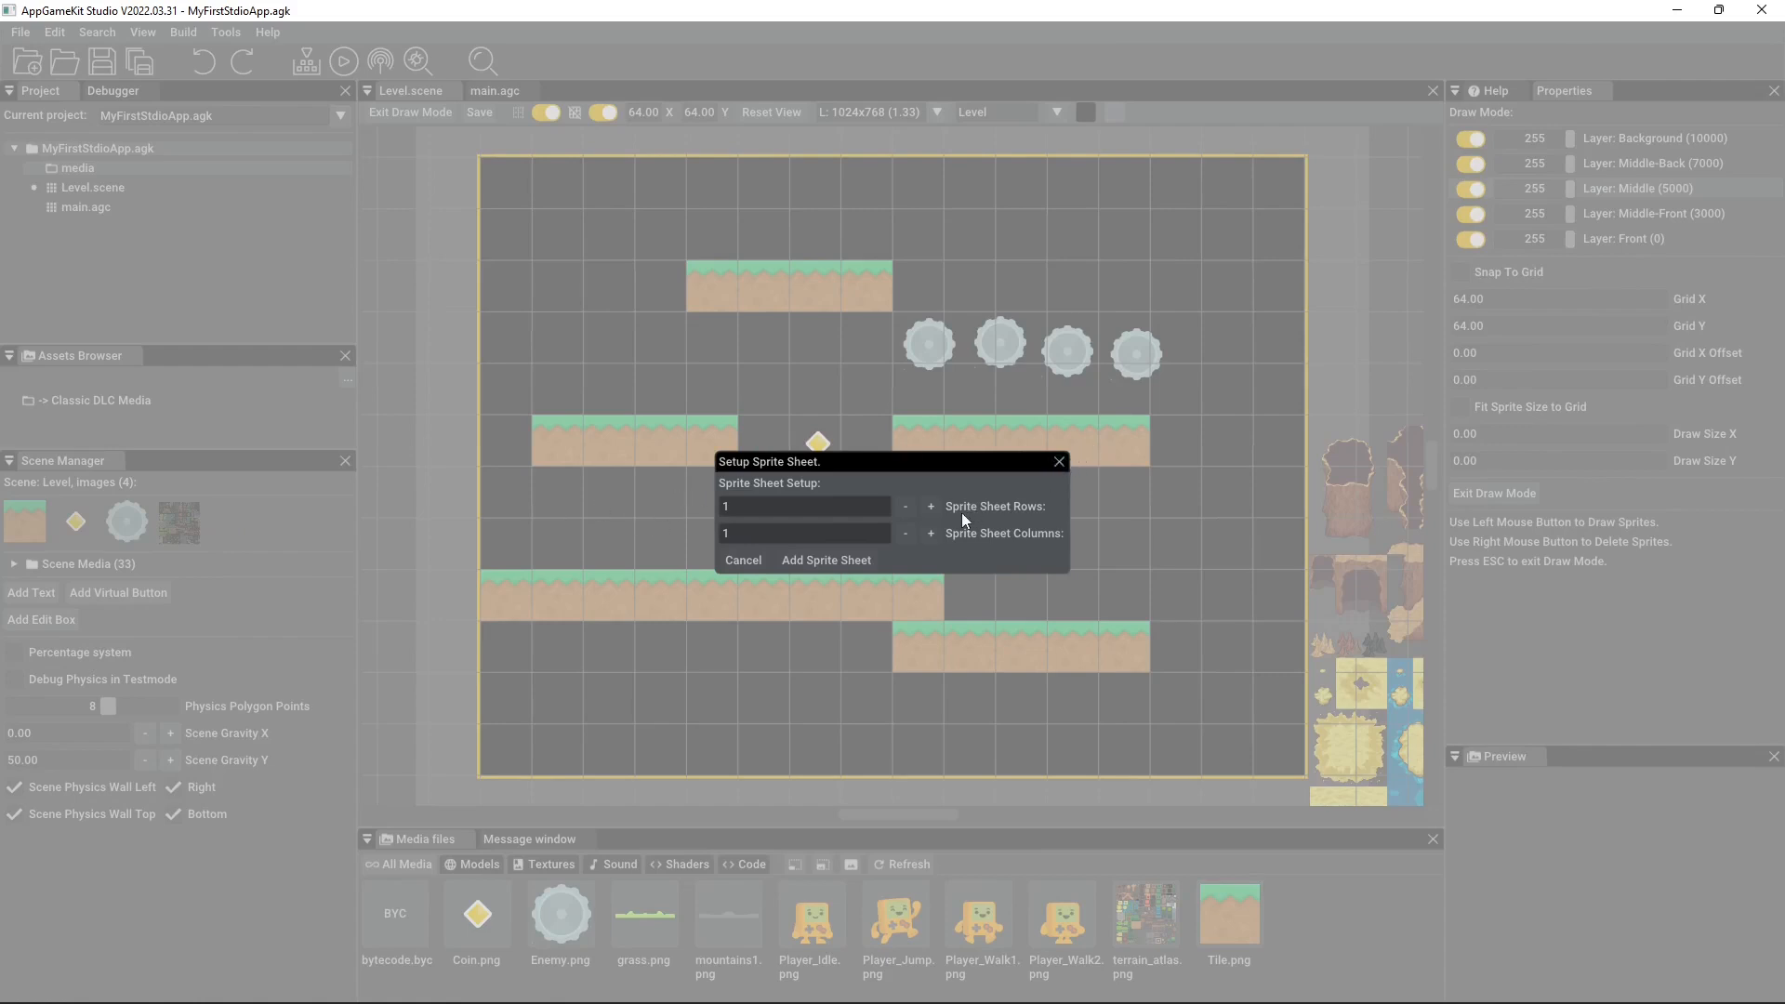
{"action": "mouse_move", "coordinate": [976, 536]}
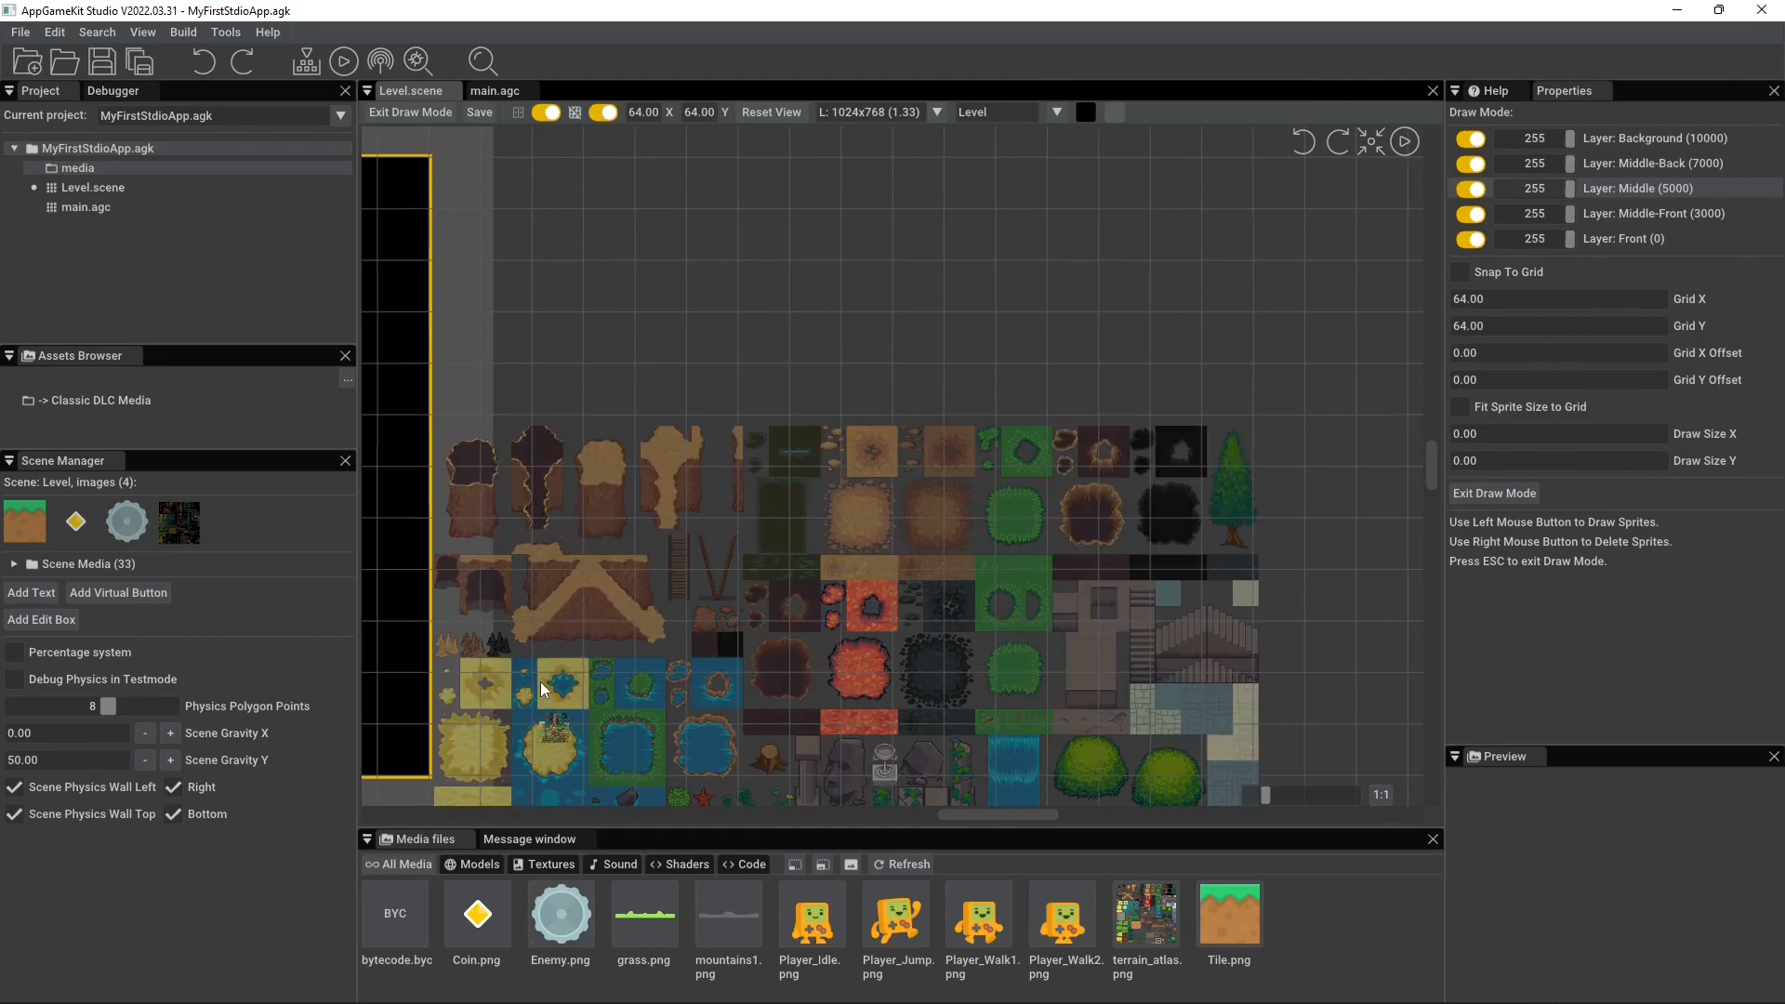
{"action": "mouse_move", "coordinate": [179, 521]}
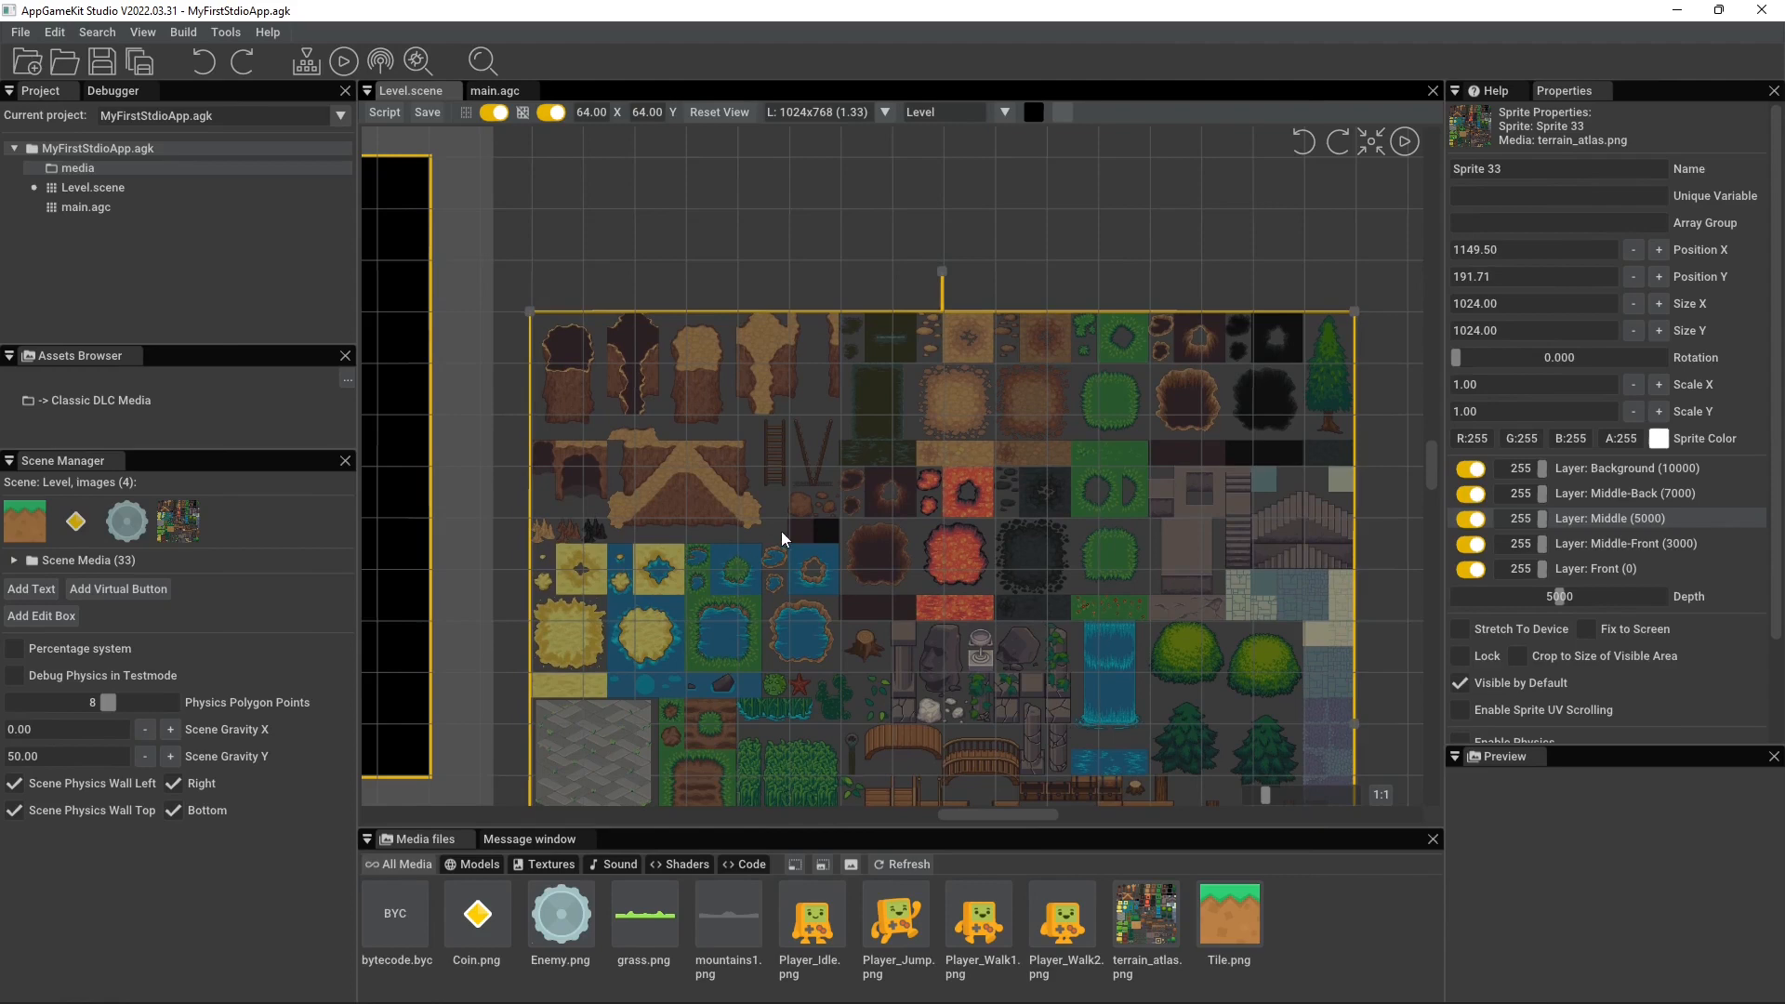
{"action": "mouse_move", "coordinate": [1090, 342]}
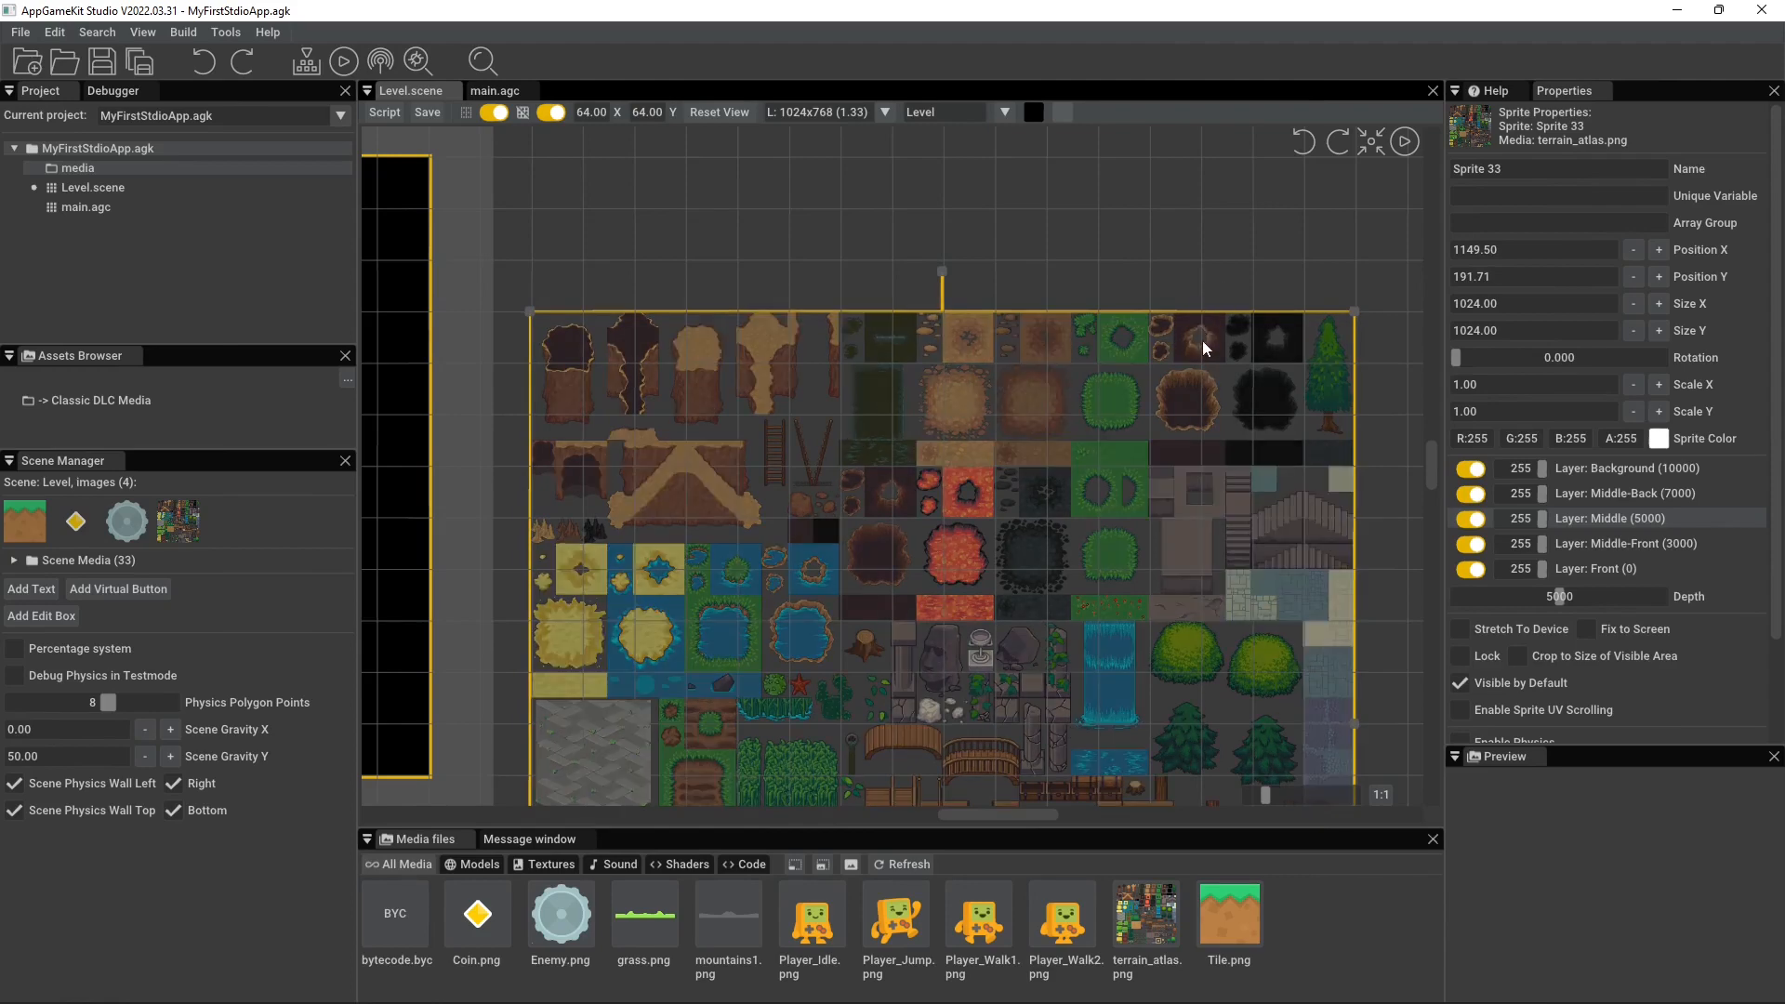
- Set the scene grid to 32 by 32 to match the atlas tiles
{"action": "left_click", "coordinate": [1610, 518]}
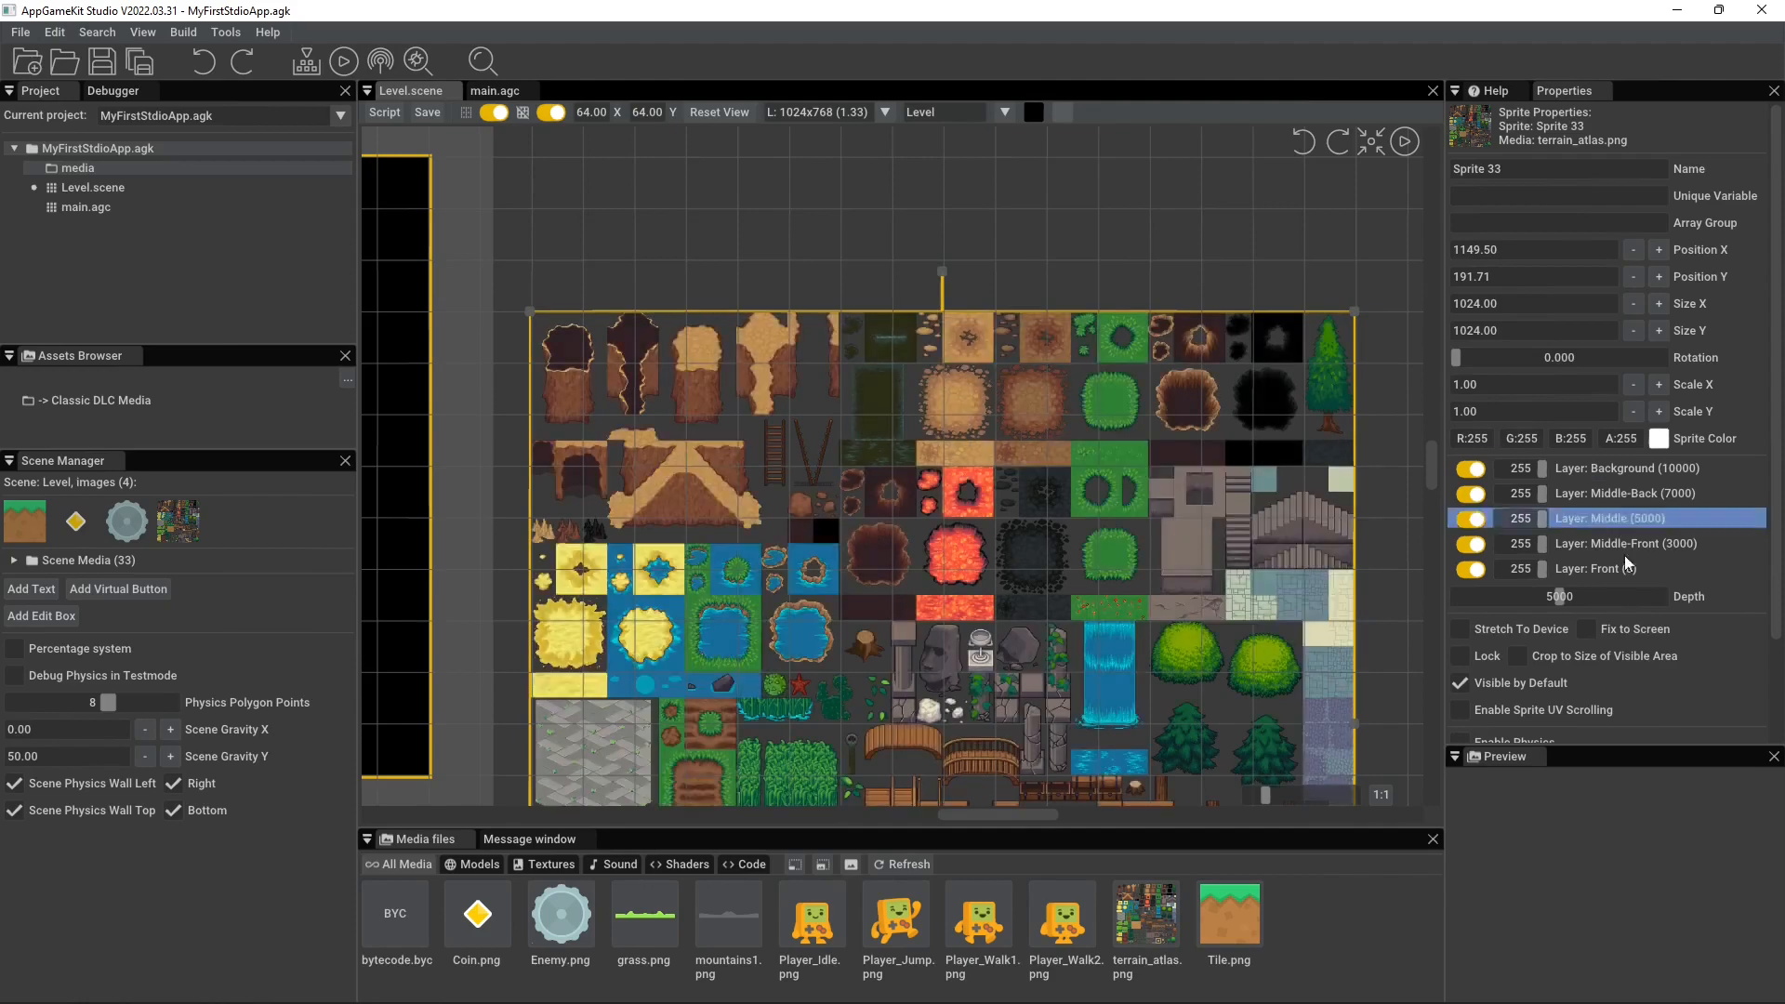
{"action": "scroll", "scroll_direction": "down", "scroll_amount": 3}
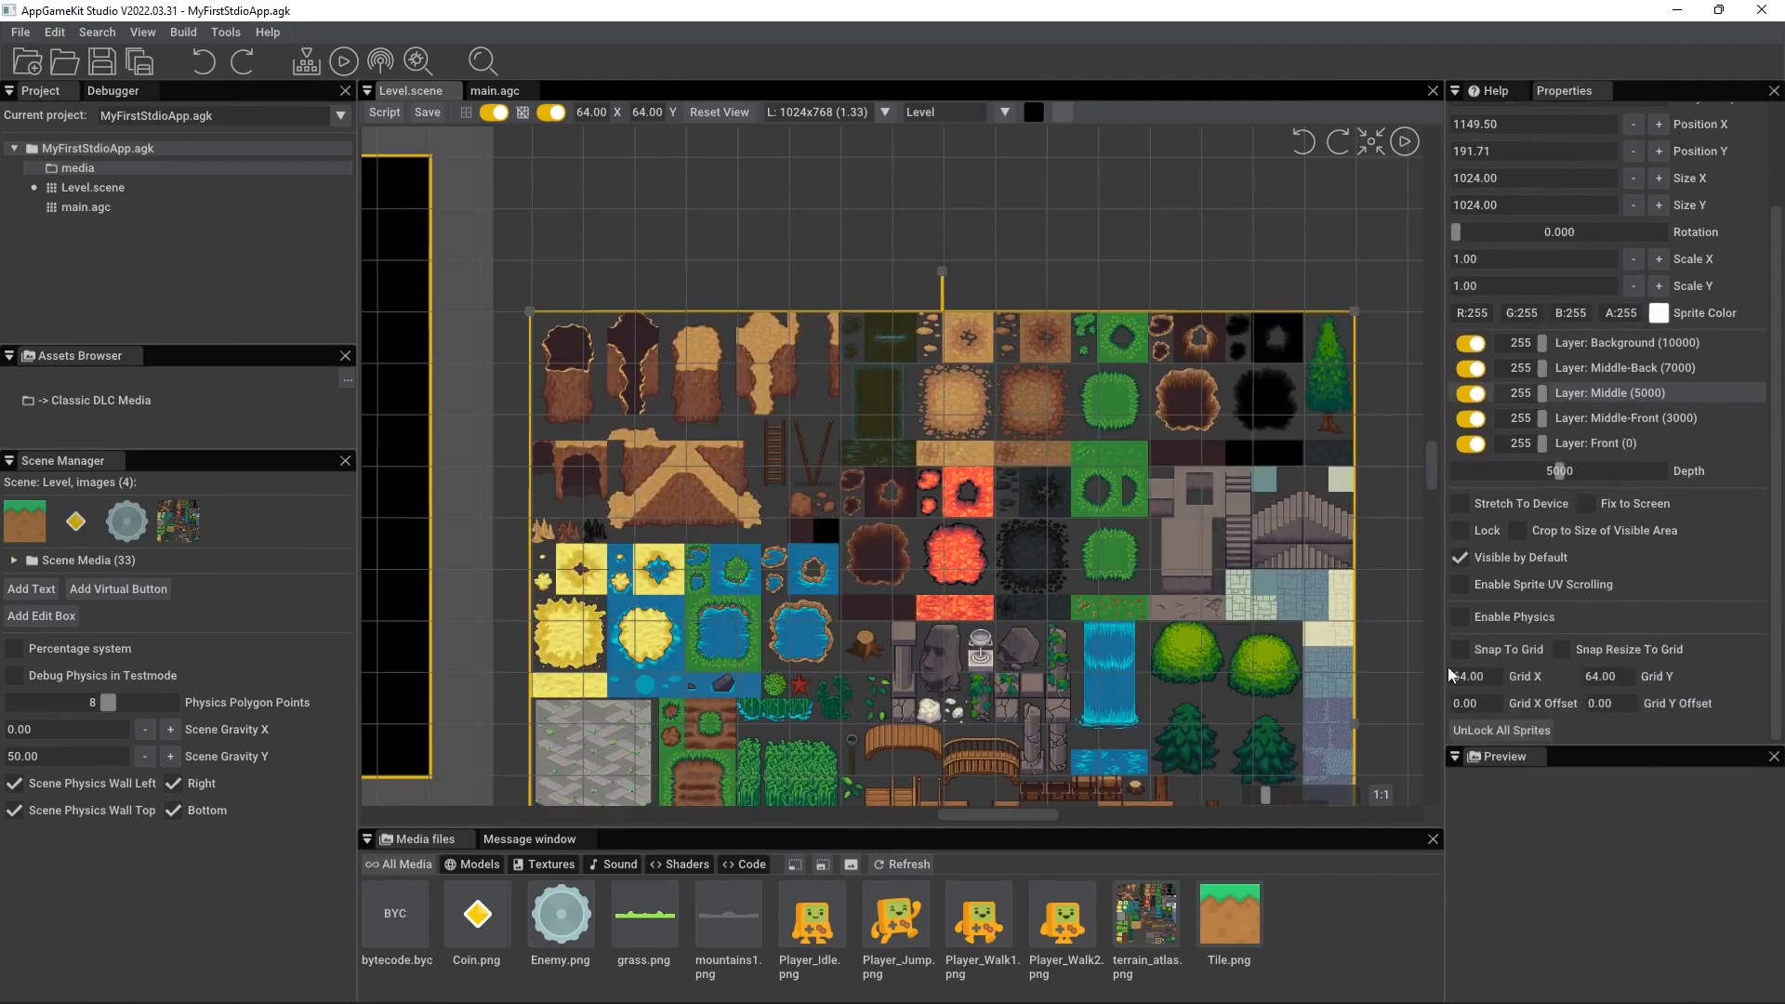
{"action": "left_click", "coordinate": [1470, 676]}
{"action": "type", "text": "32"}
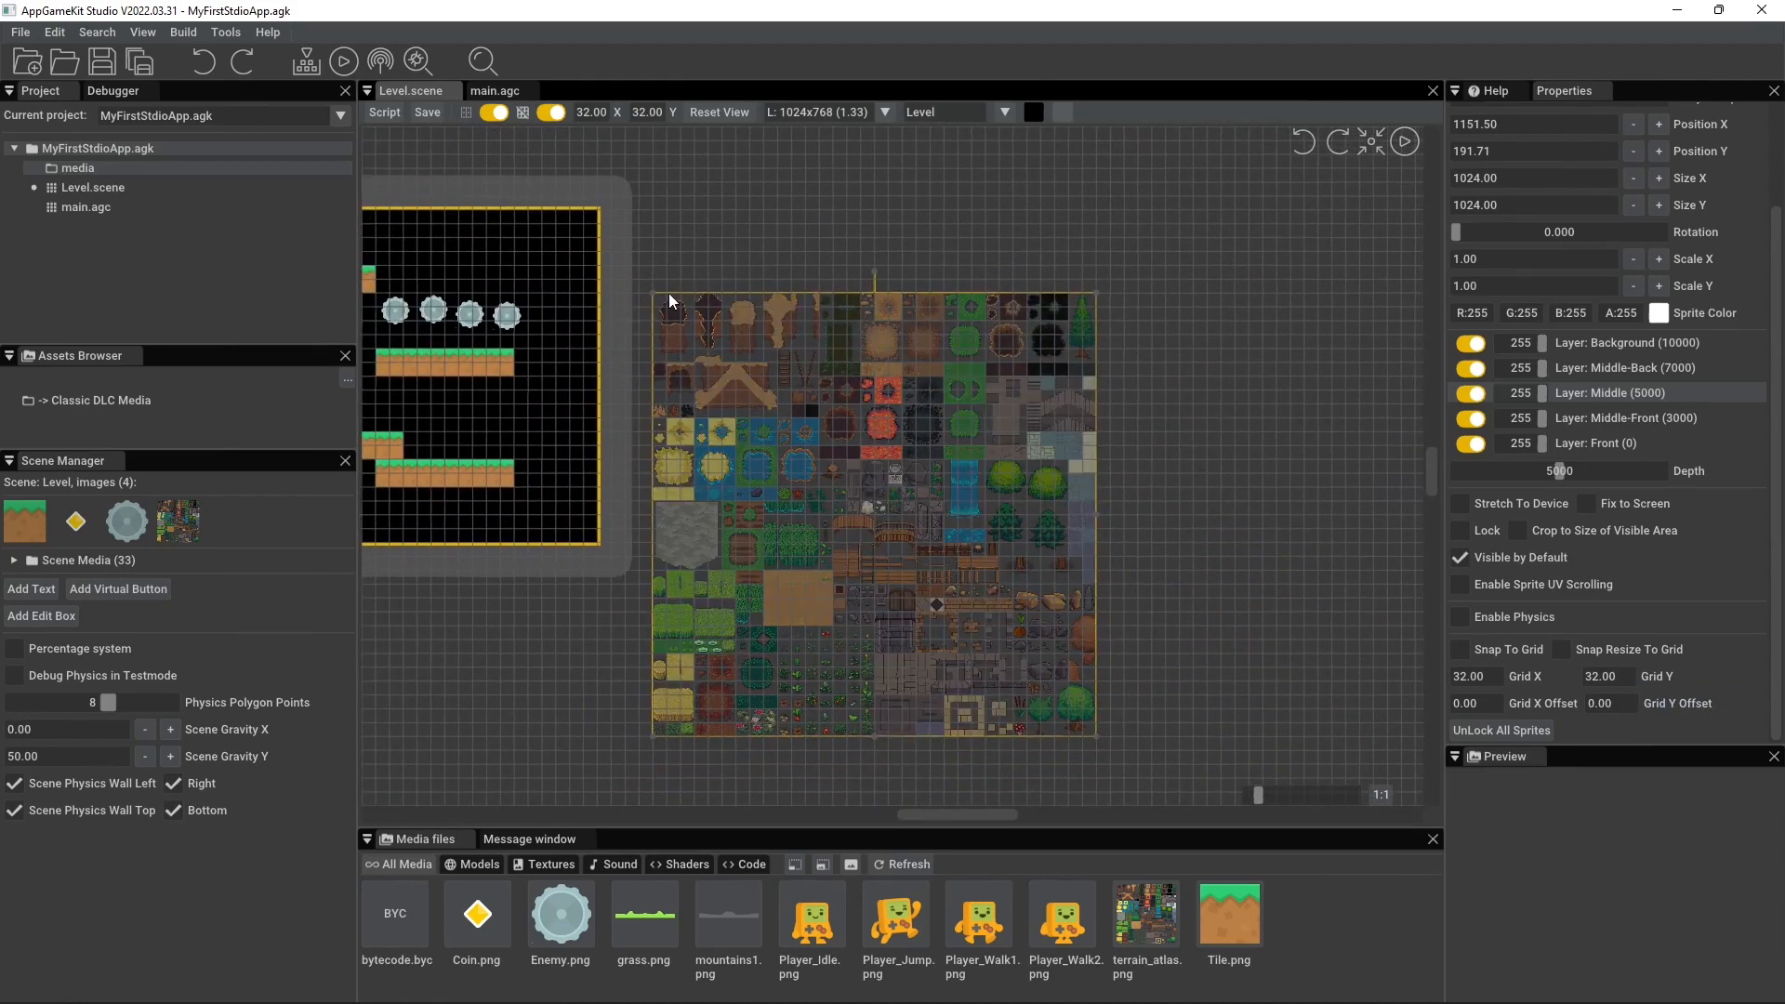
{"action": "mouse_move", "coordinate": [1084, 307]}
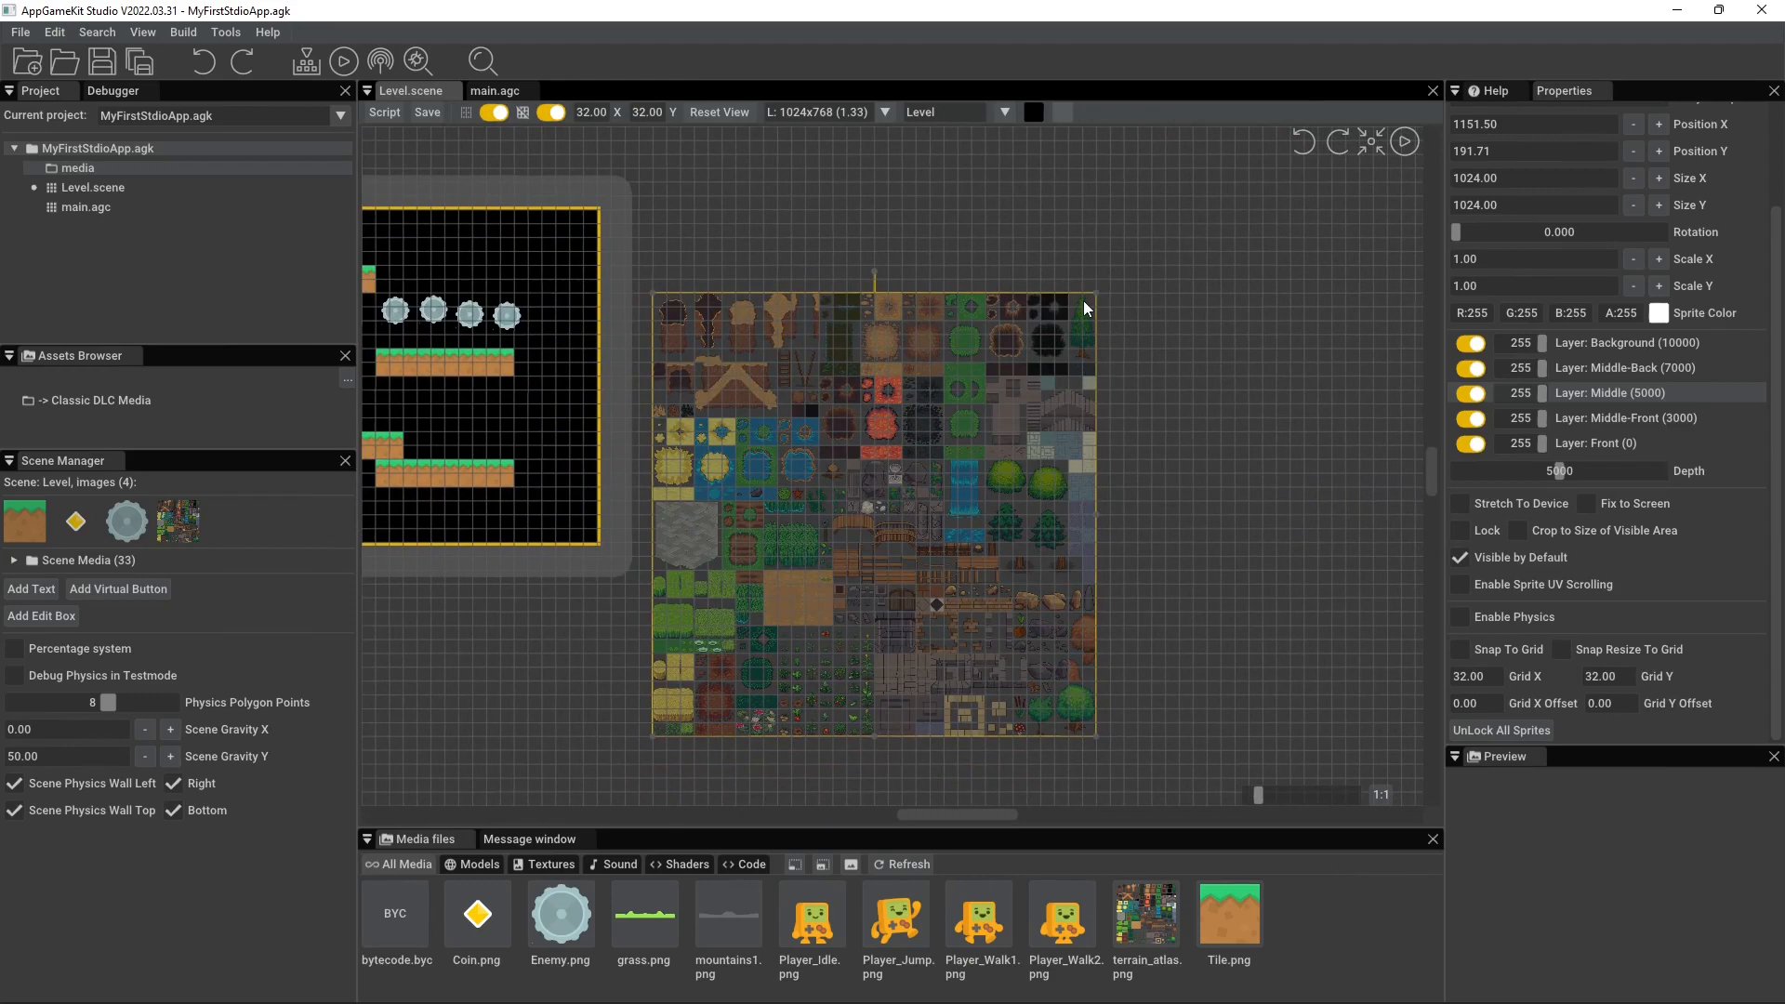
{"action": "mouse_move", "coordinate": [664, 405]}
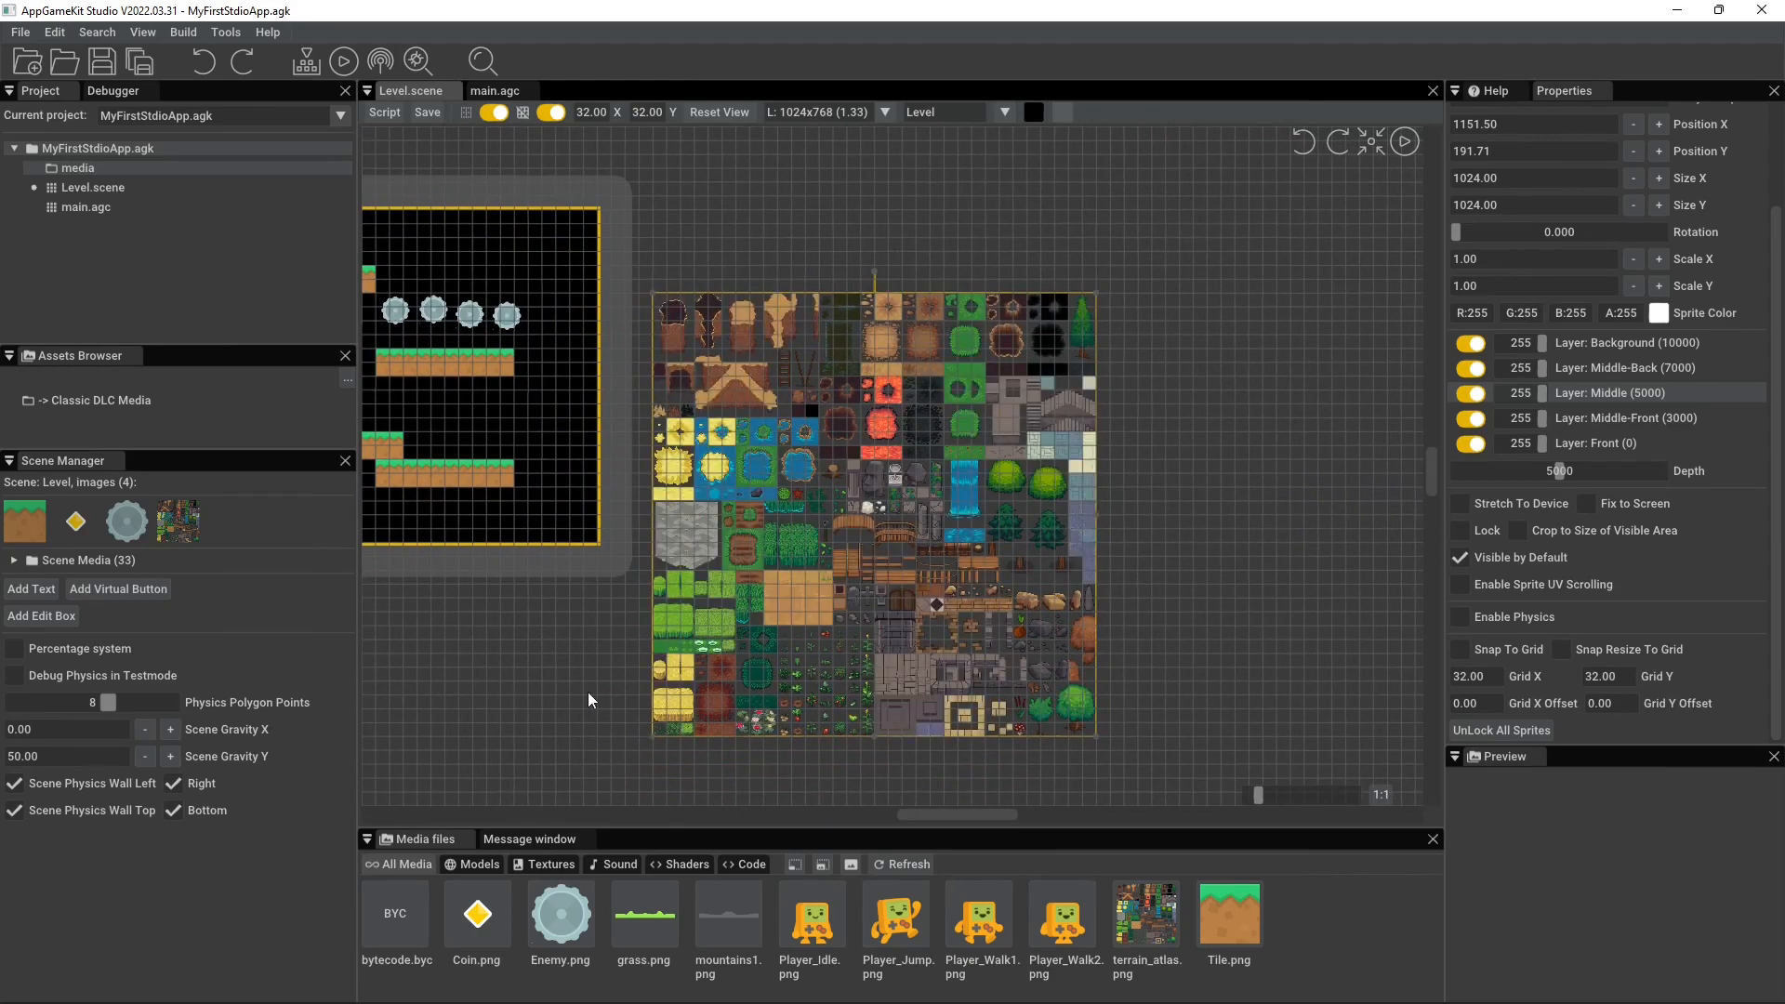
{"action": "mouse_move", "coordinate": [178, 521]}
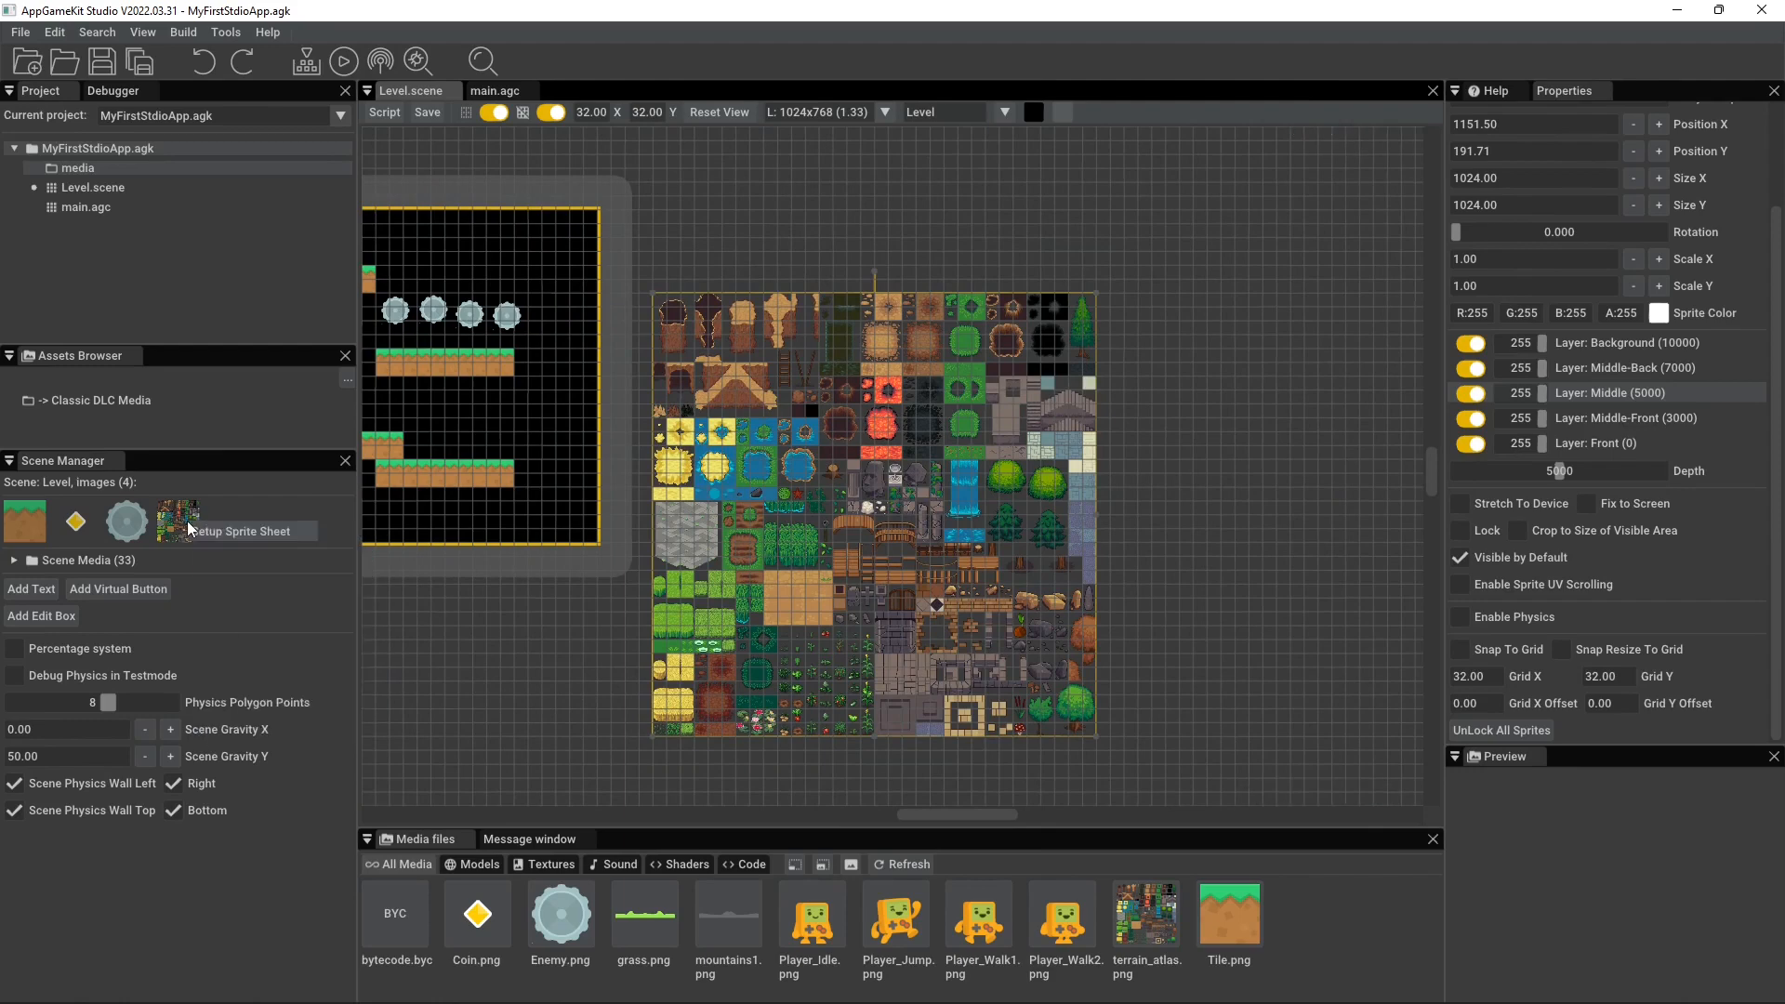
- Split the terrain atlas into a sprite sheet of 32 rows by 32 columns
{"action": "left_click", "coordinate": [240, 530]}
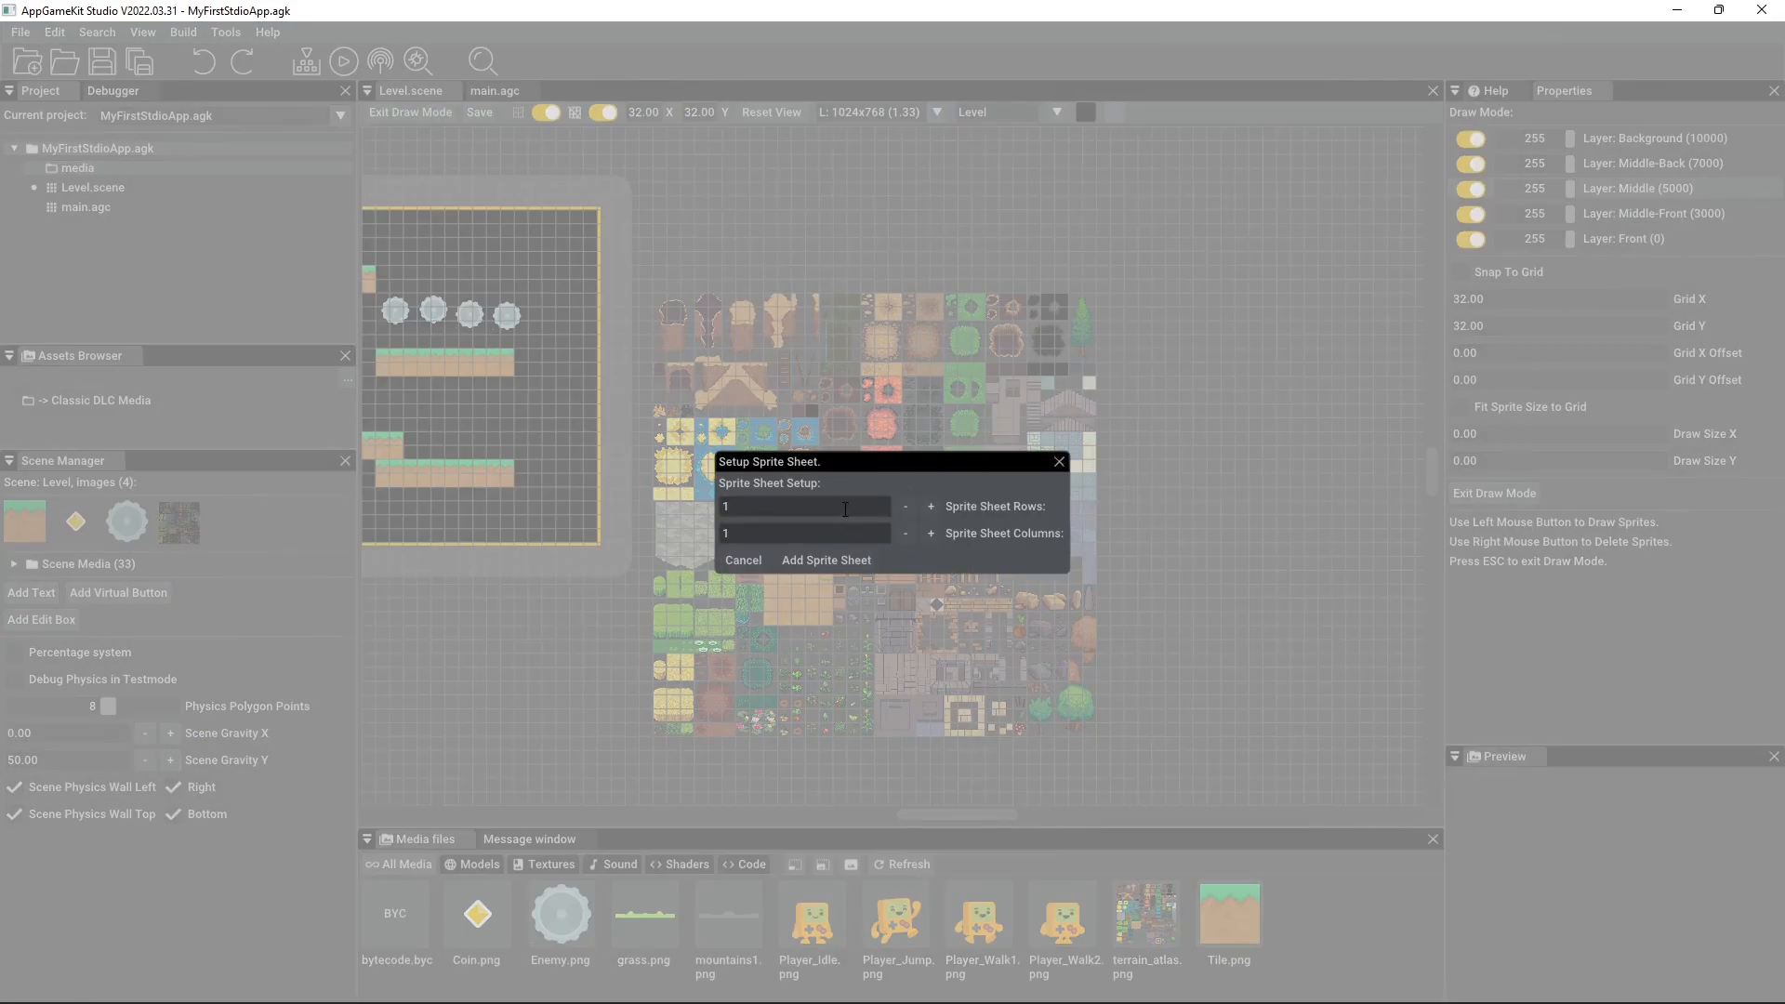
{"action": "type", "text": "32"}
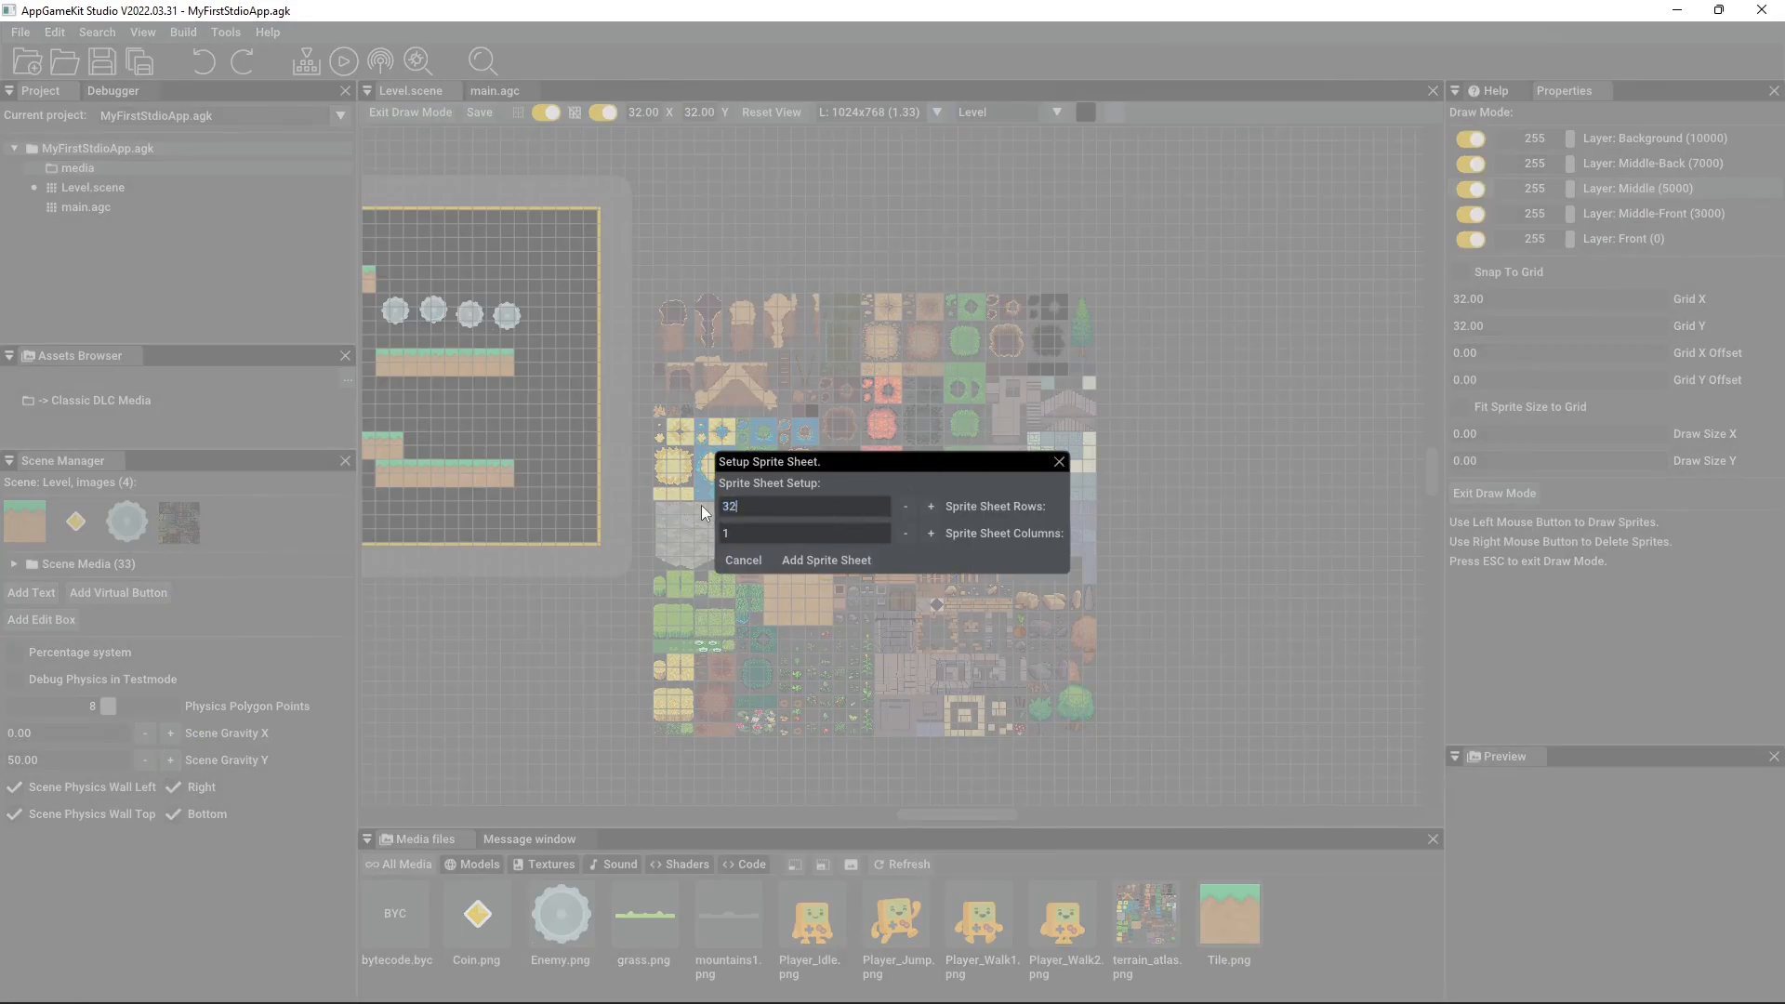
{"action": "type", "text": "32"}
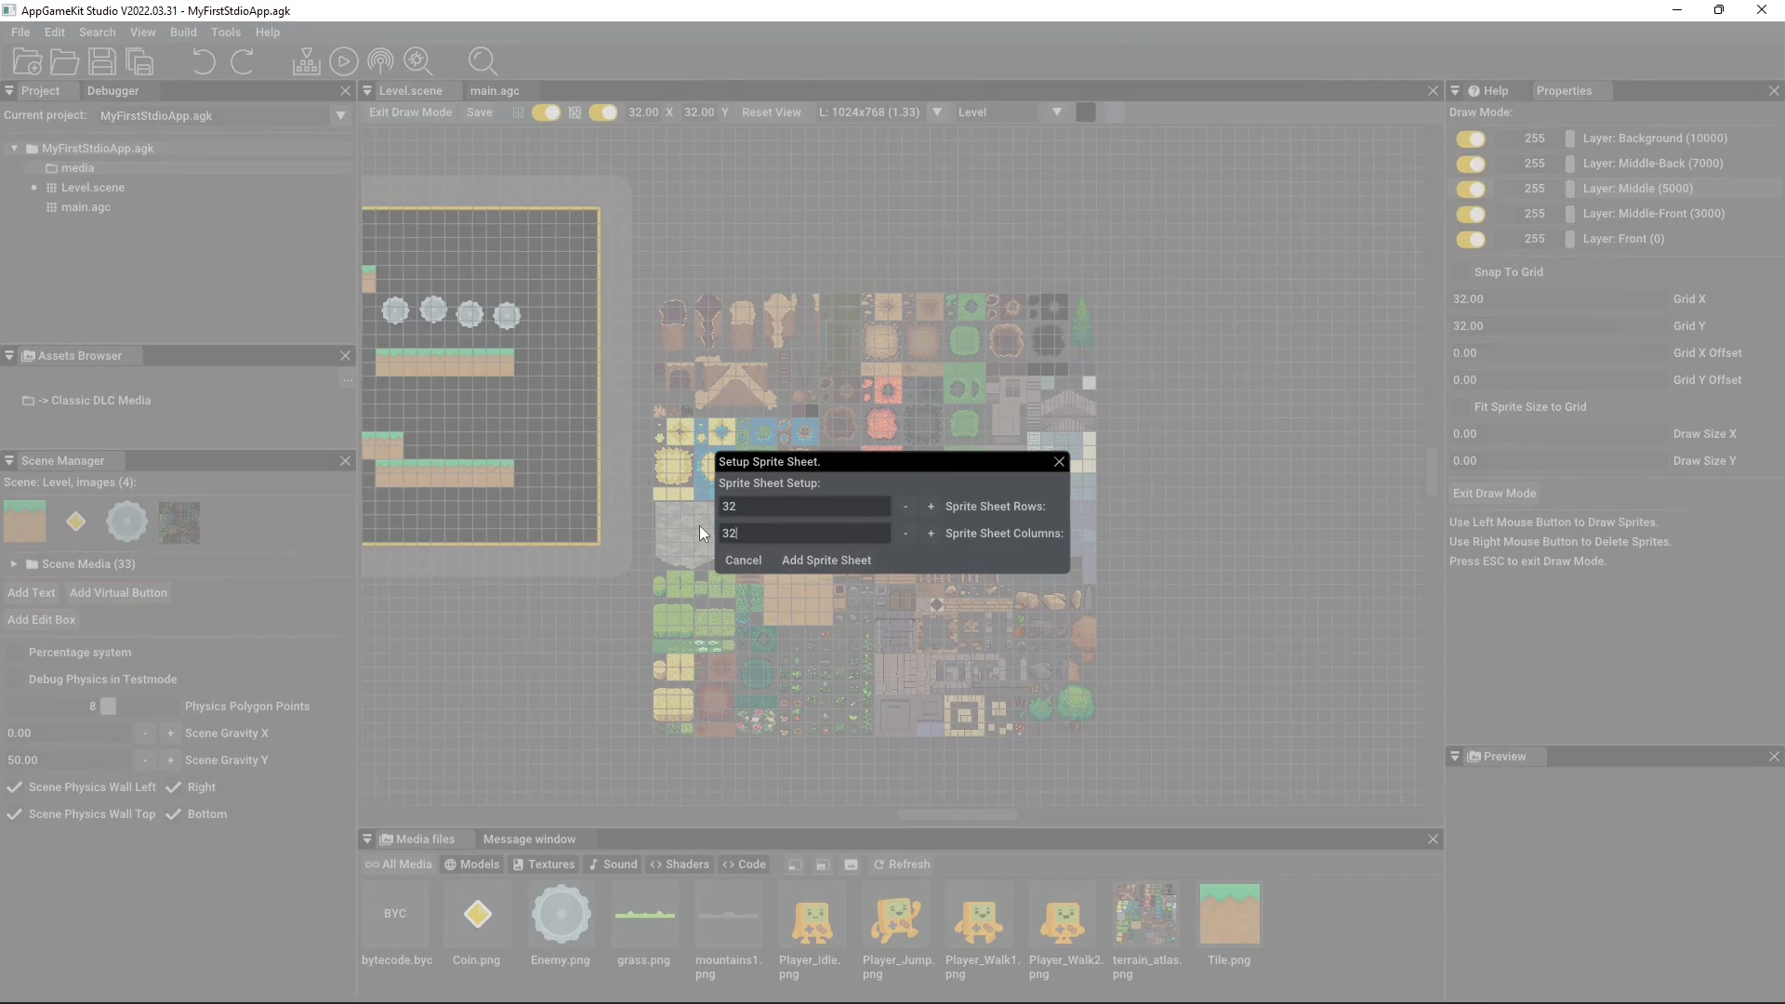
{"action": "left_click", "coordinate": [826, 560]}
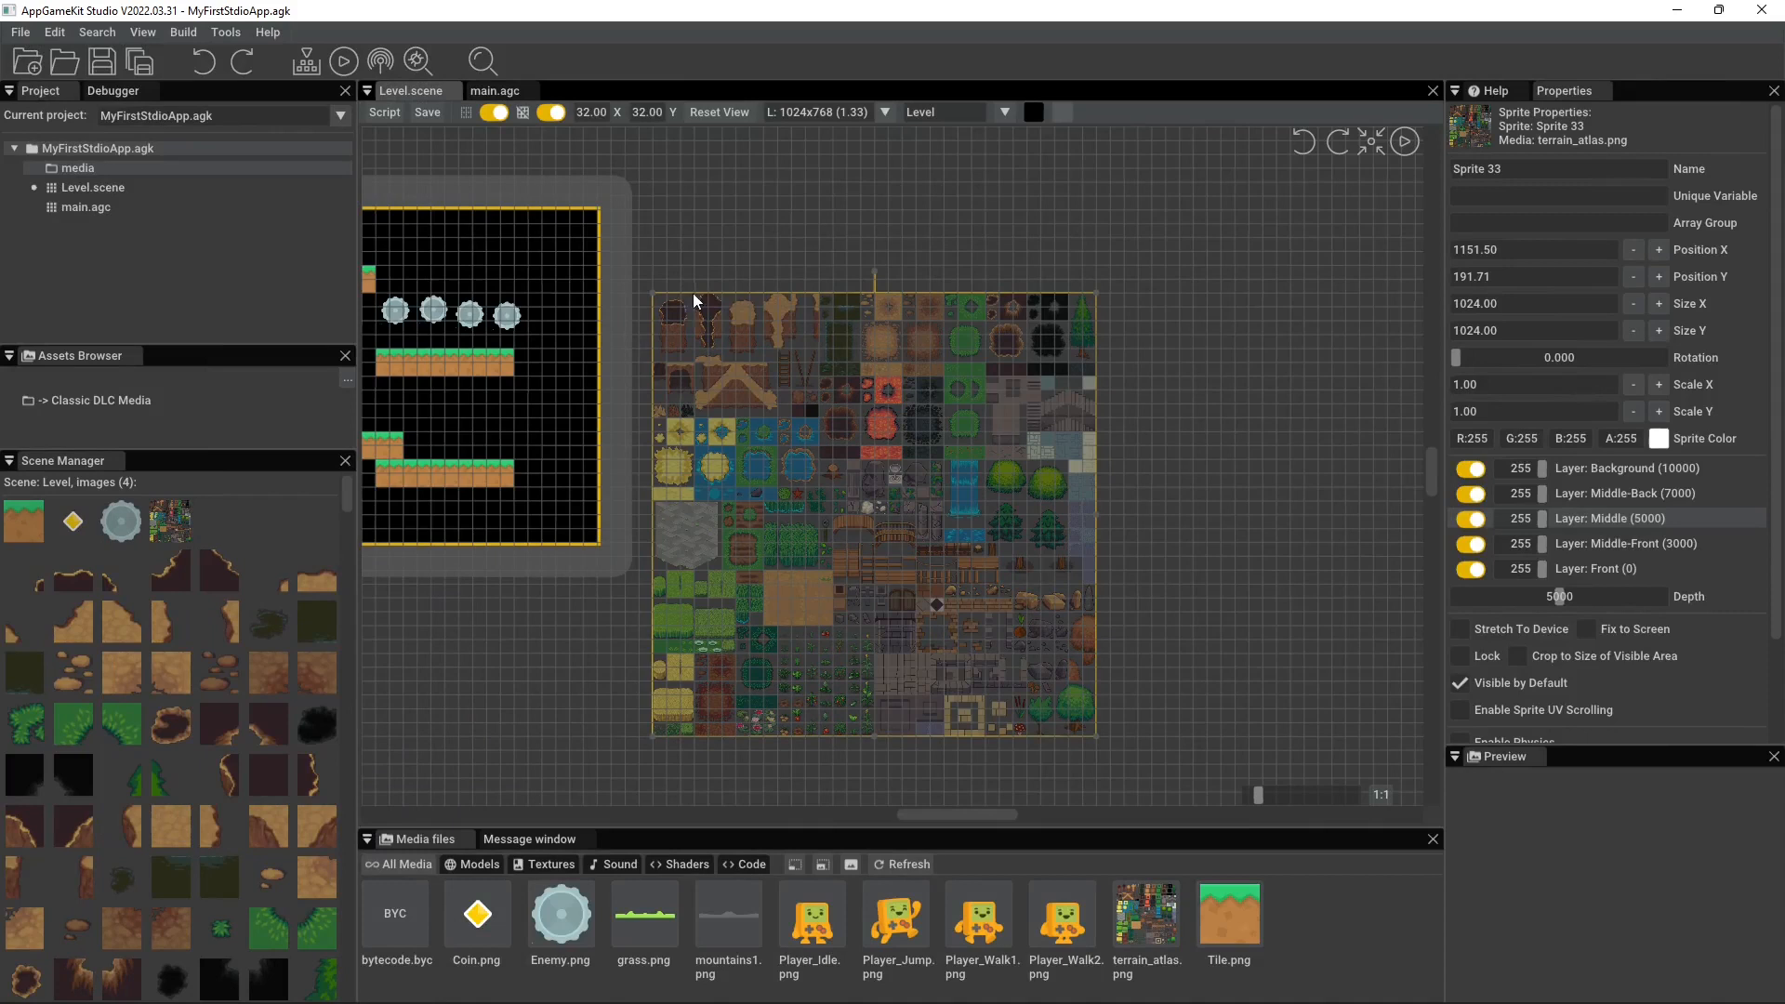
{"action": "mouse_move", "coordinate": [917, 429]}
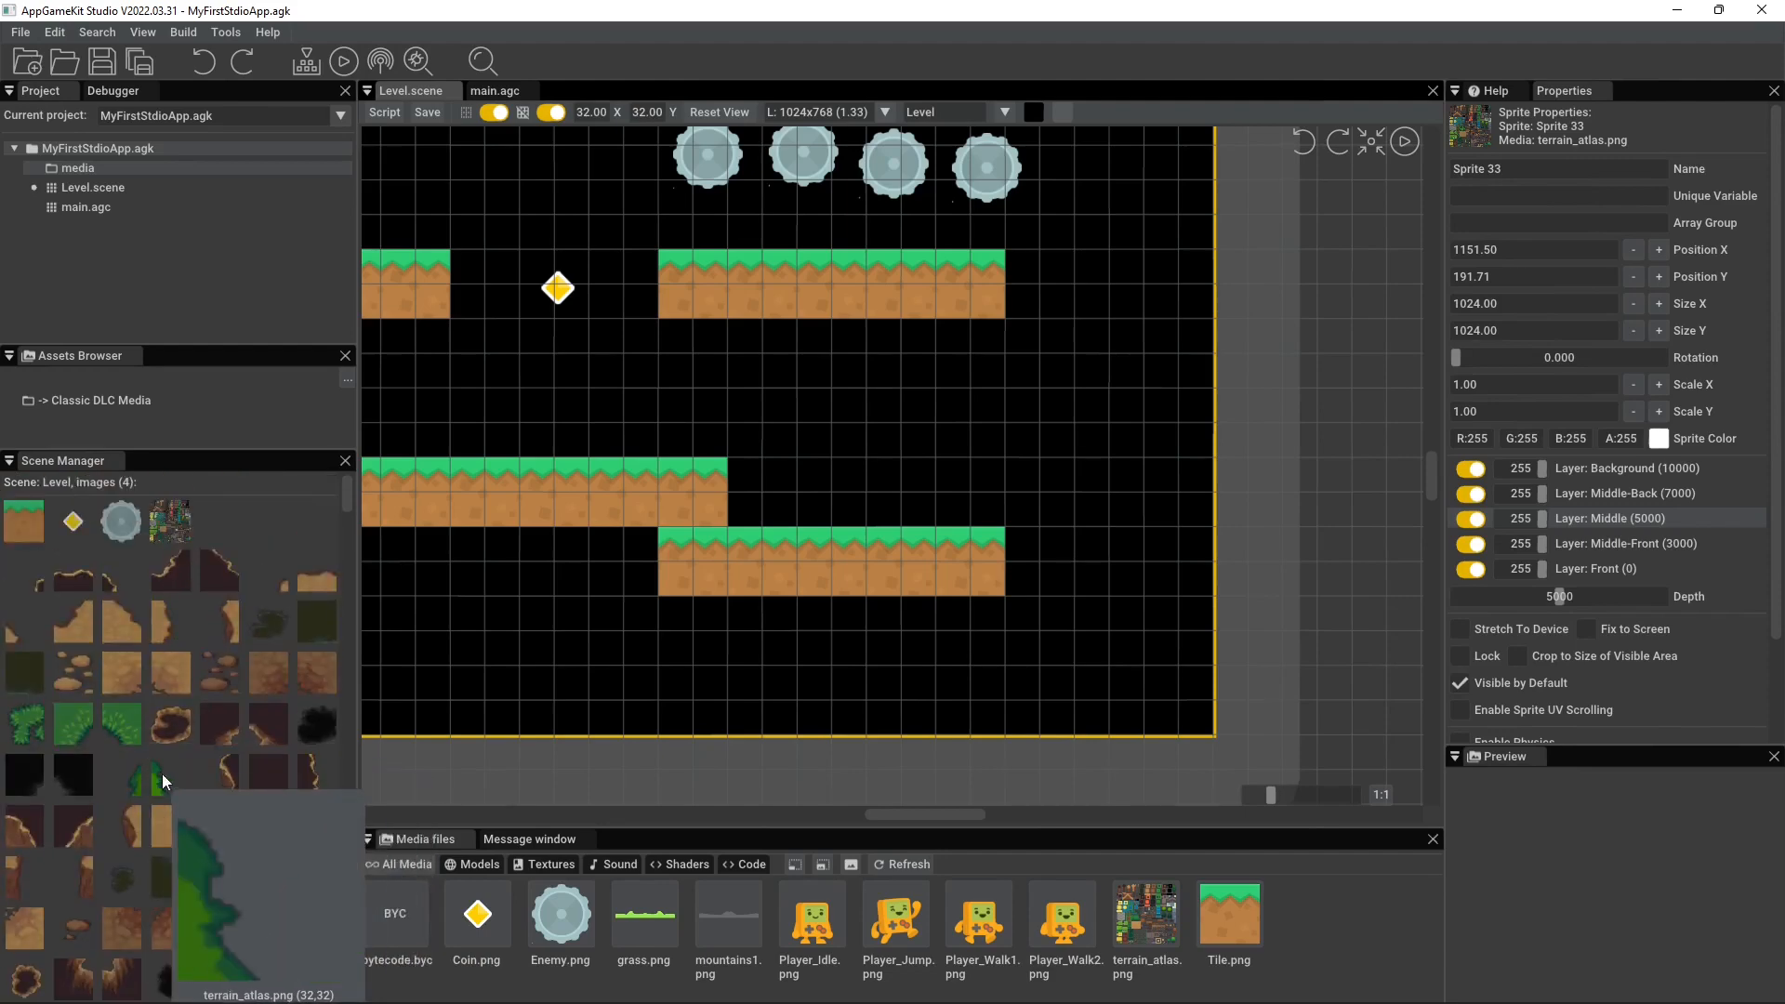
{"action": "scroll", "scroll_direction": "down", "scroll_amount": 3}
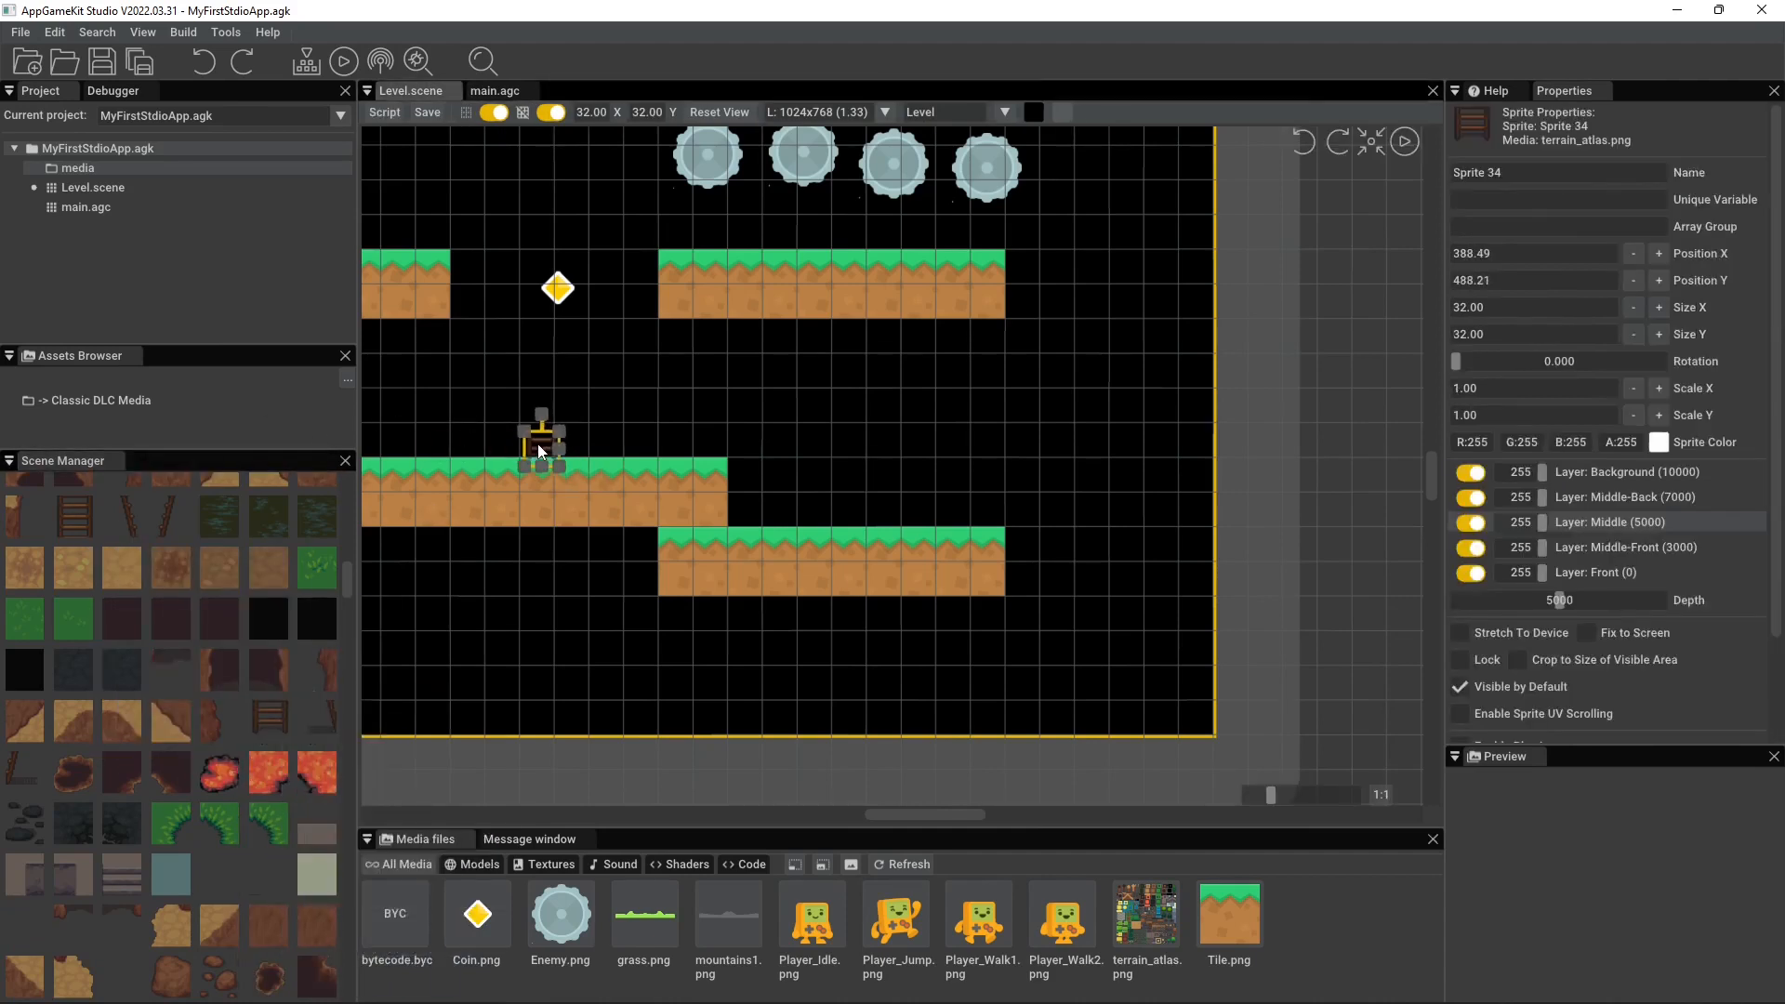
- Stack ladder tiles on the long left platform so the ladder rises toward the coin
{"action": "left_click_drag", "start_coordinate": [542, 442], "coordinate": [534, 456]}
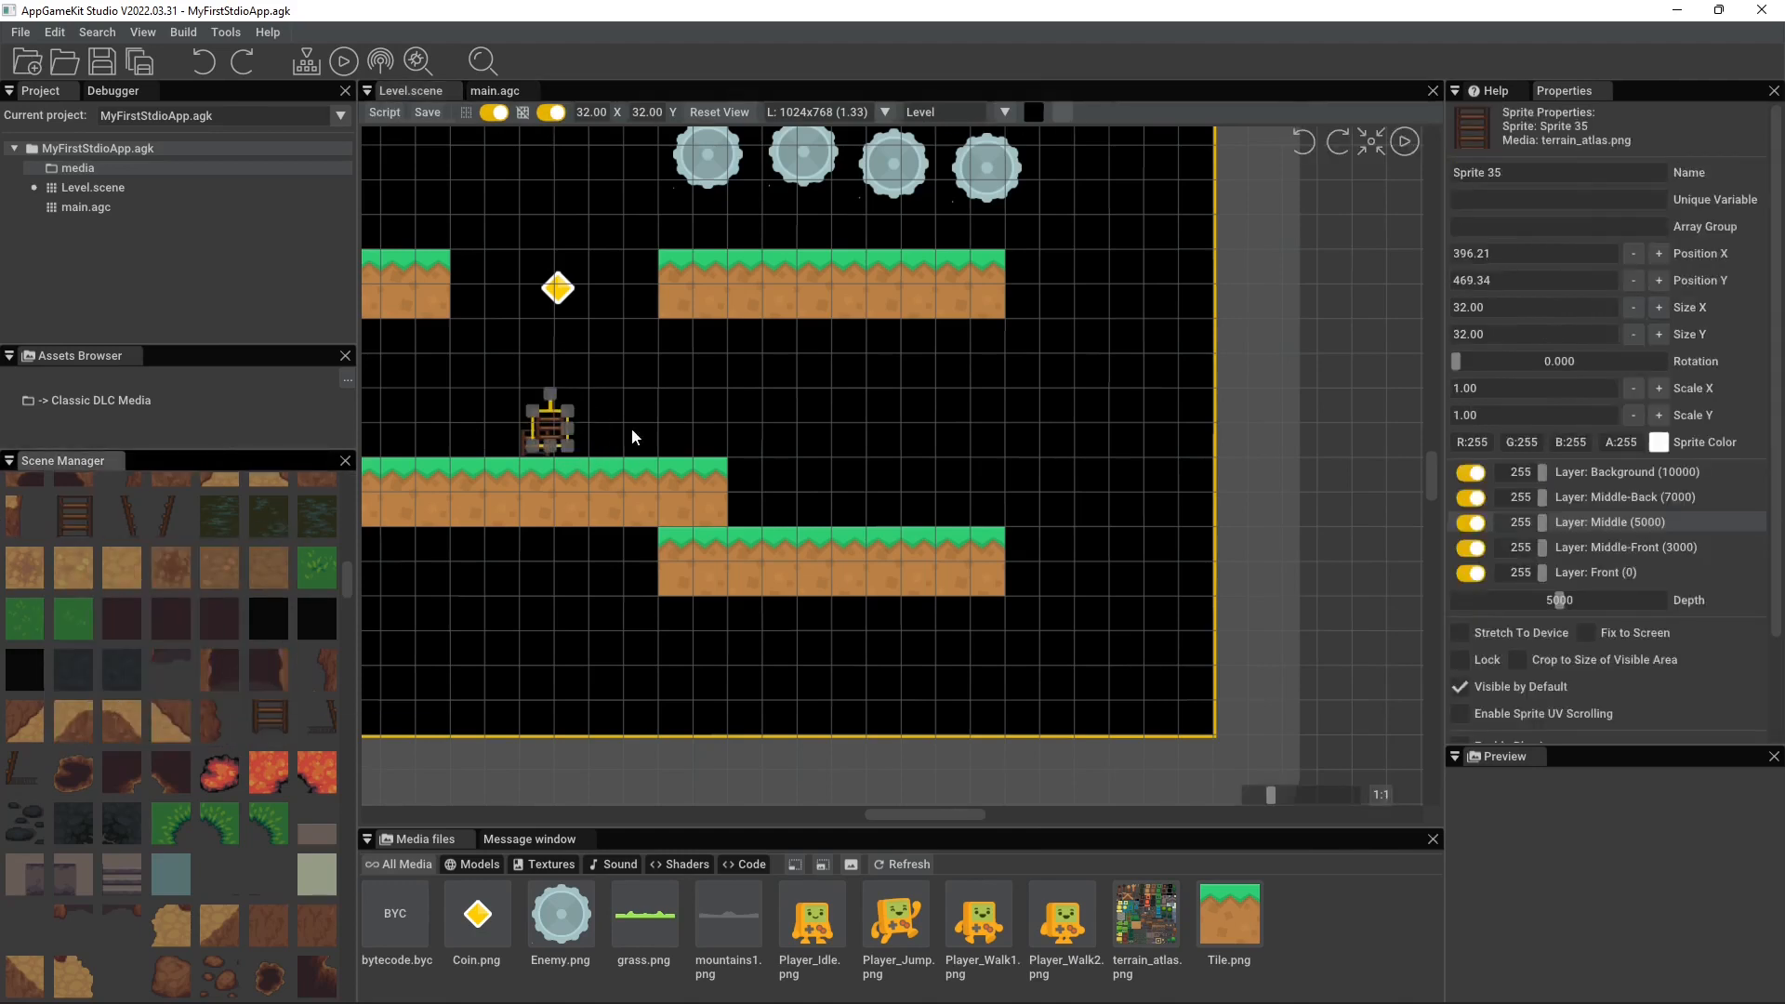
{"action": "left_click_drag", "start_coordinate": [550, 418], "coordinate": [535, 409]}
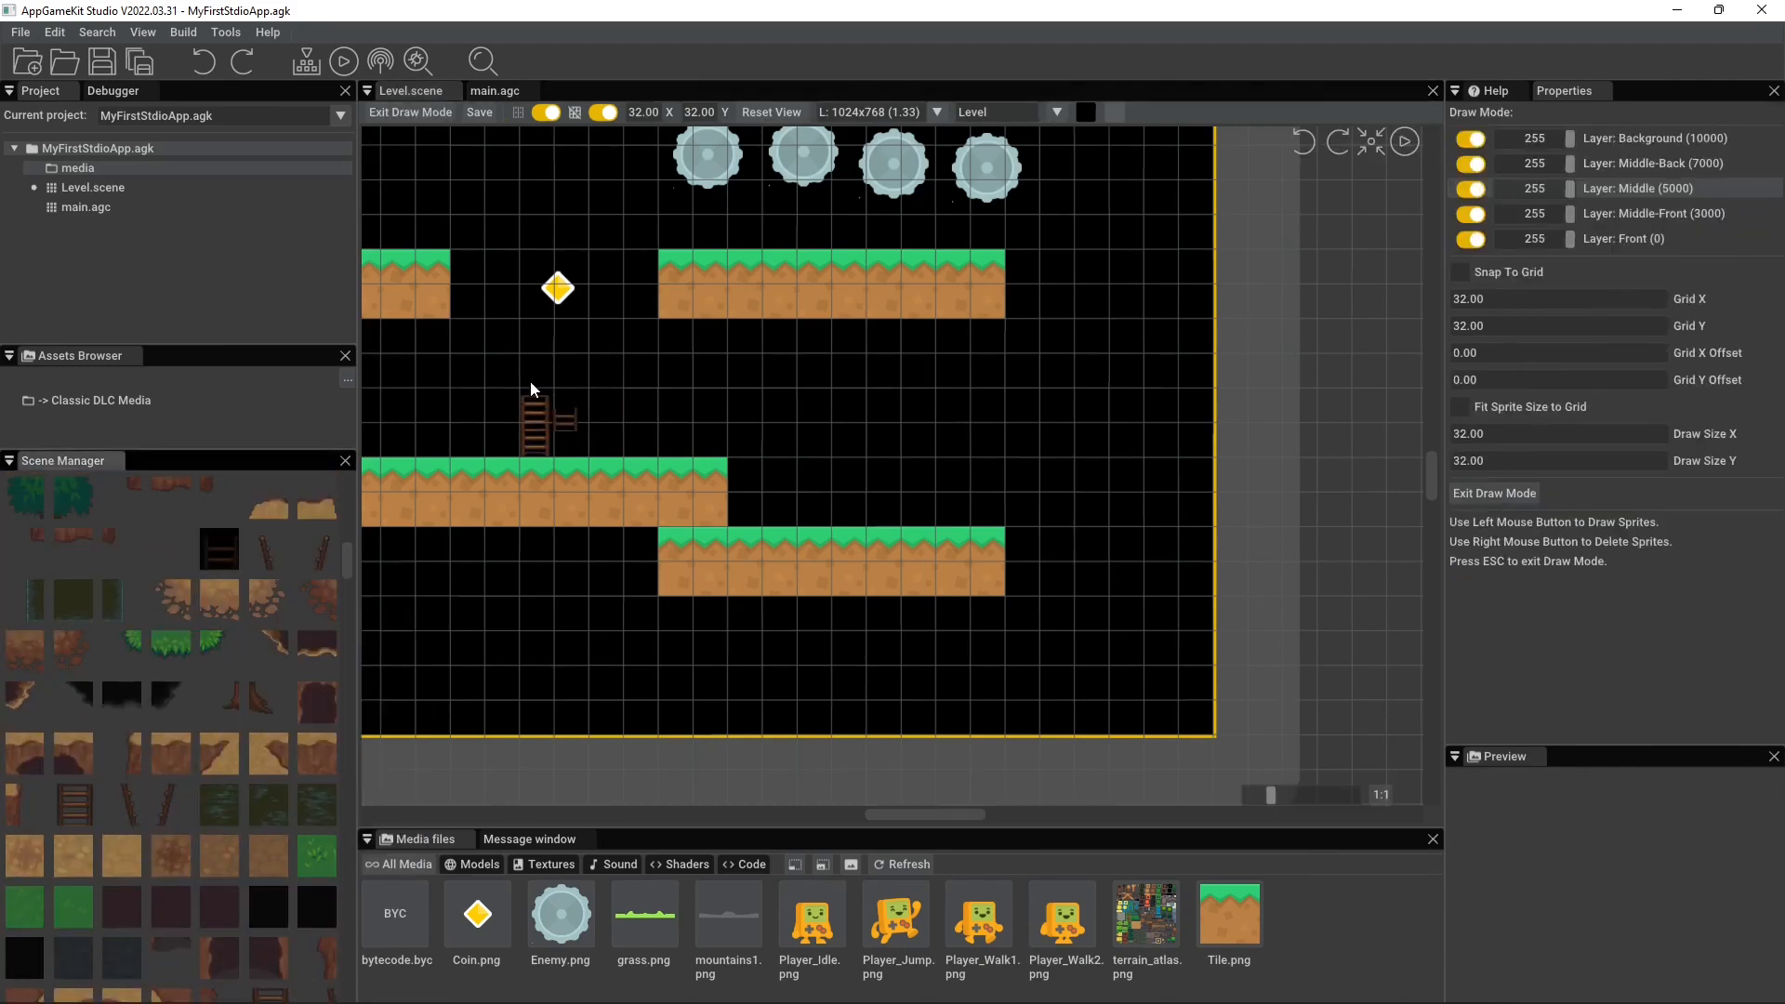
{"action": "left_click", "coordinate": [547, 398]}
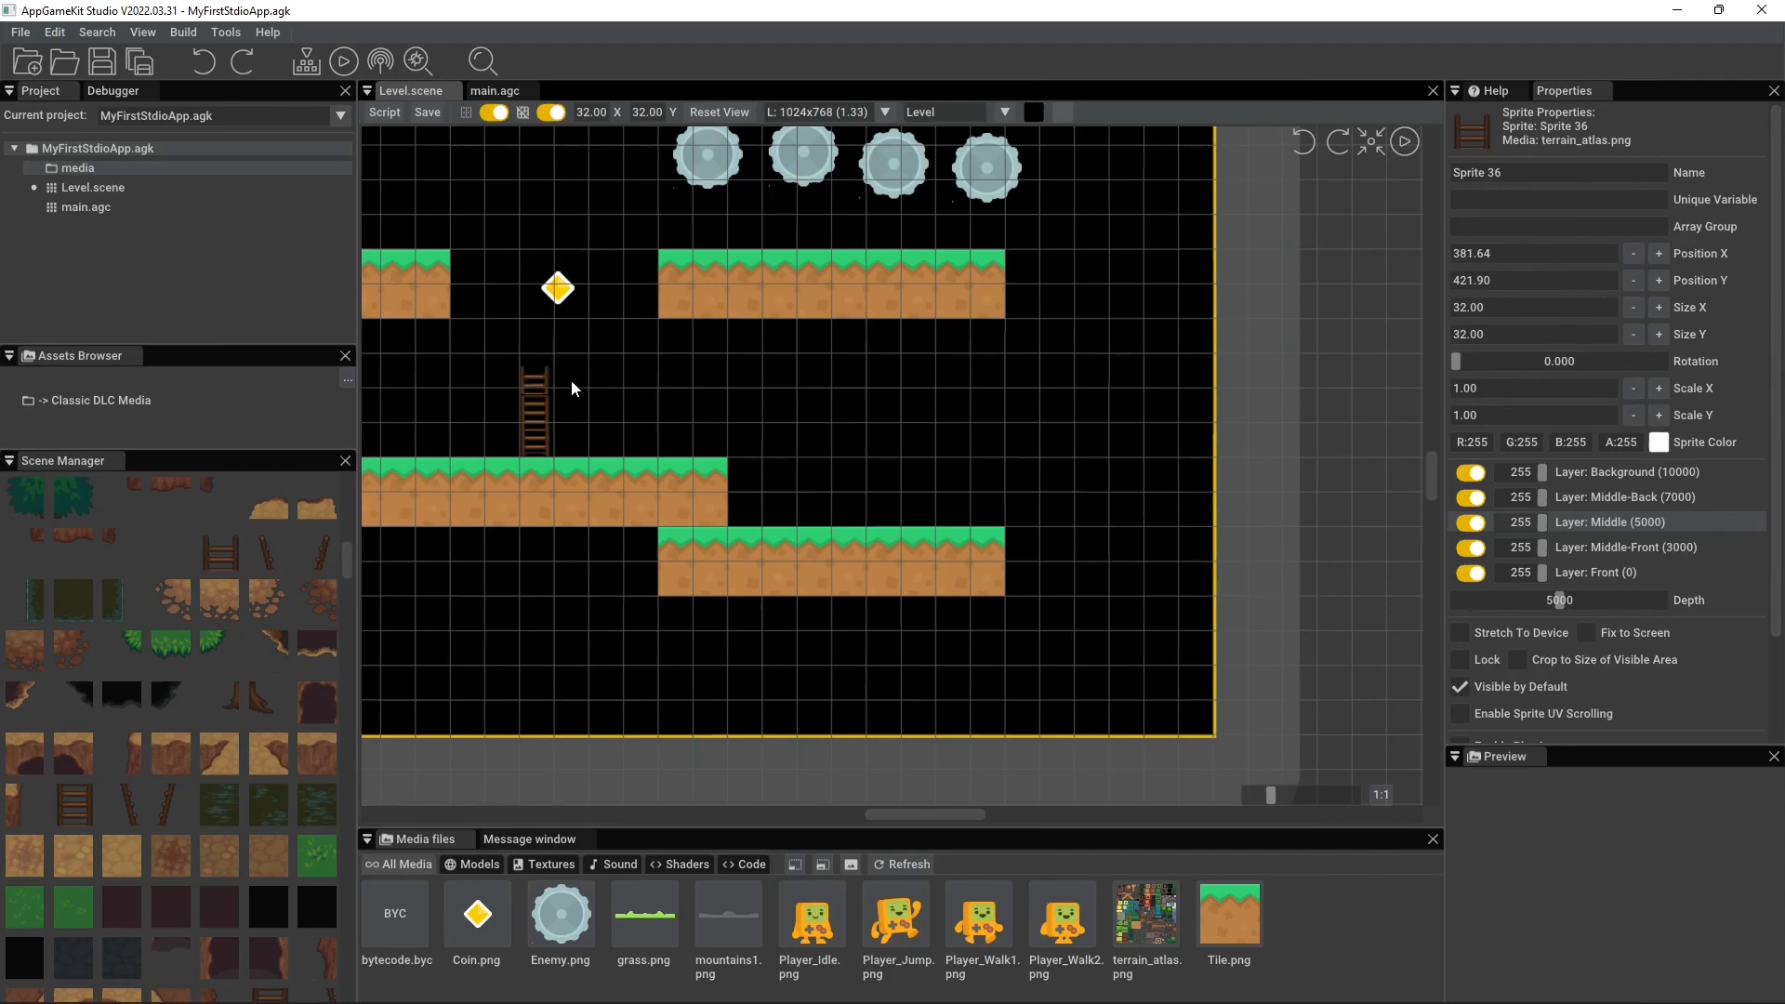
{"action": "left_click_drag", "start_coordinate": [575, 389], "coordinate": [559, 430]}
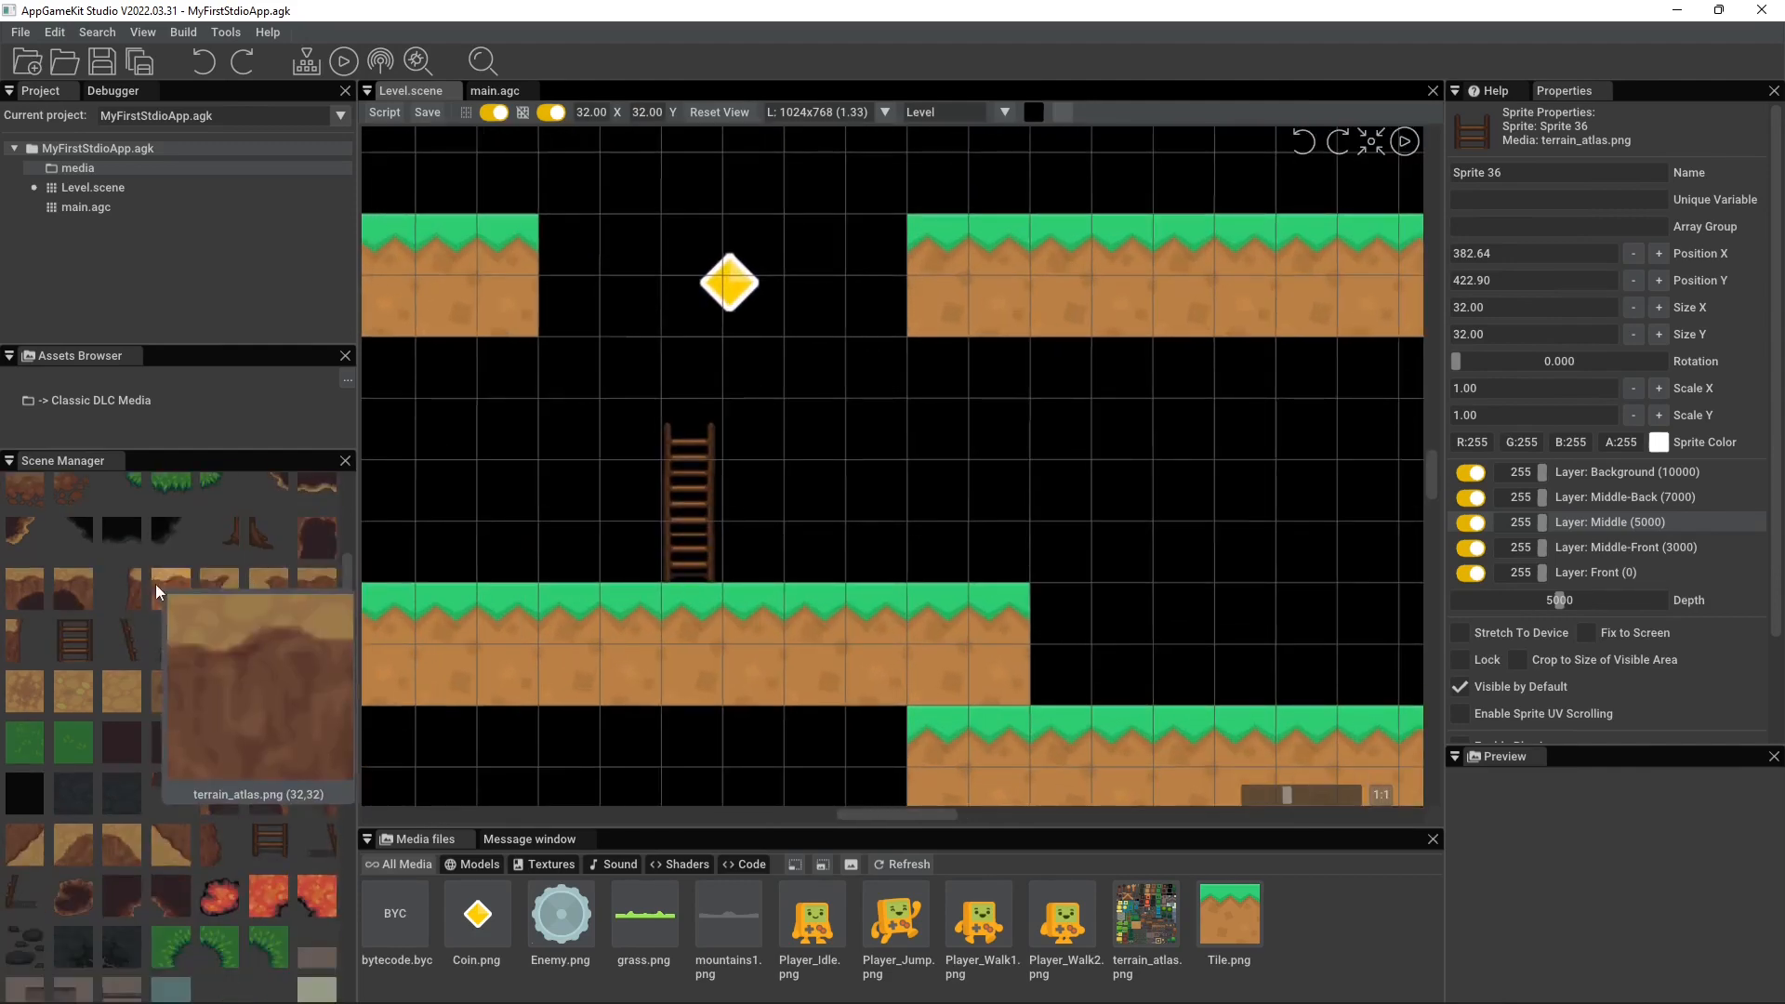
- Paint a tall block of grass tiles right of the ladder in Draw Mode, then stop painting
{"action": "scroll", "scroll_direction": "down", "scroll_amount": 3}
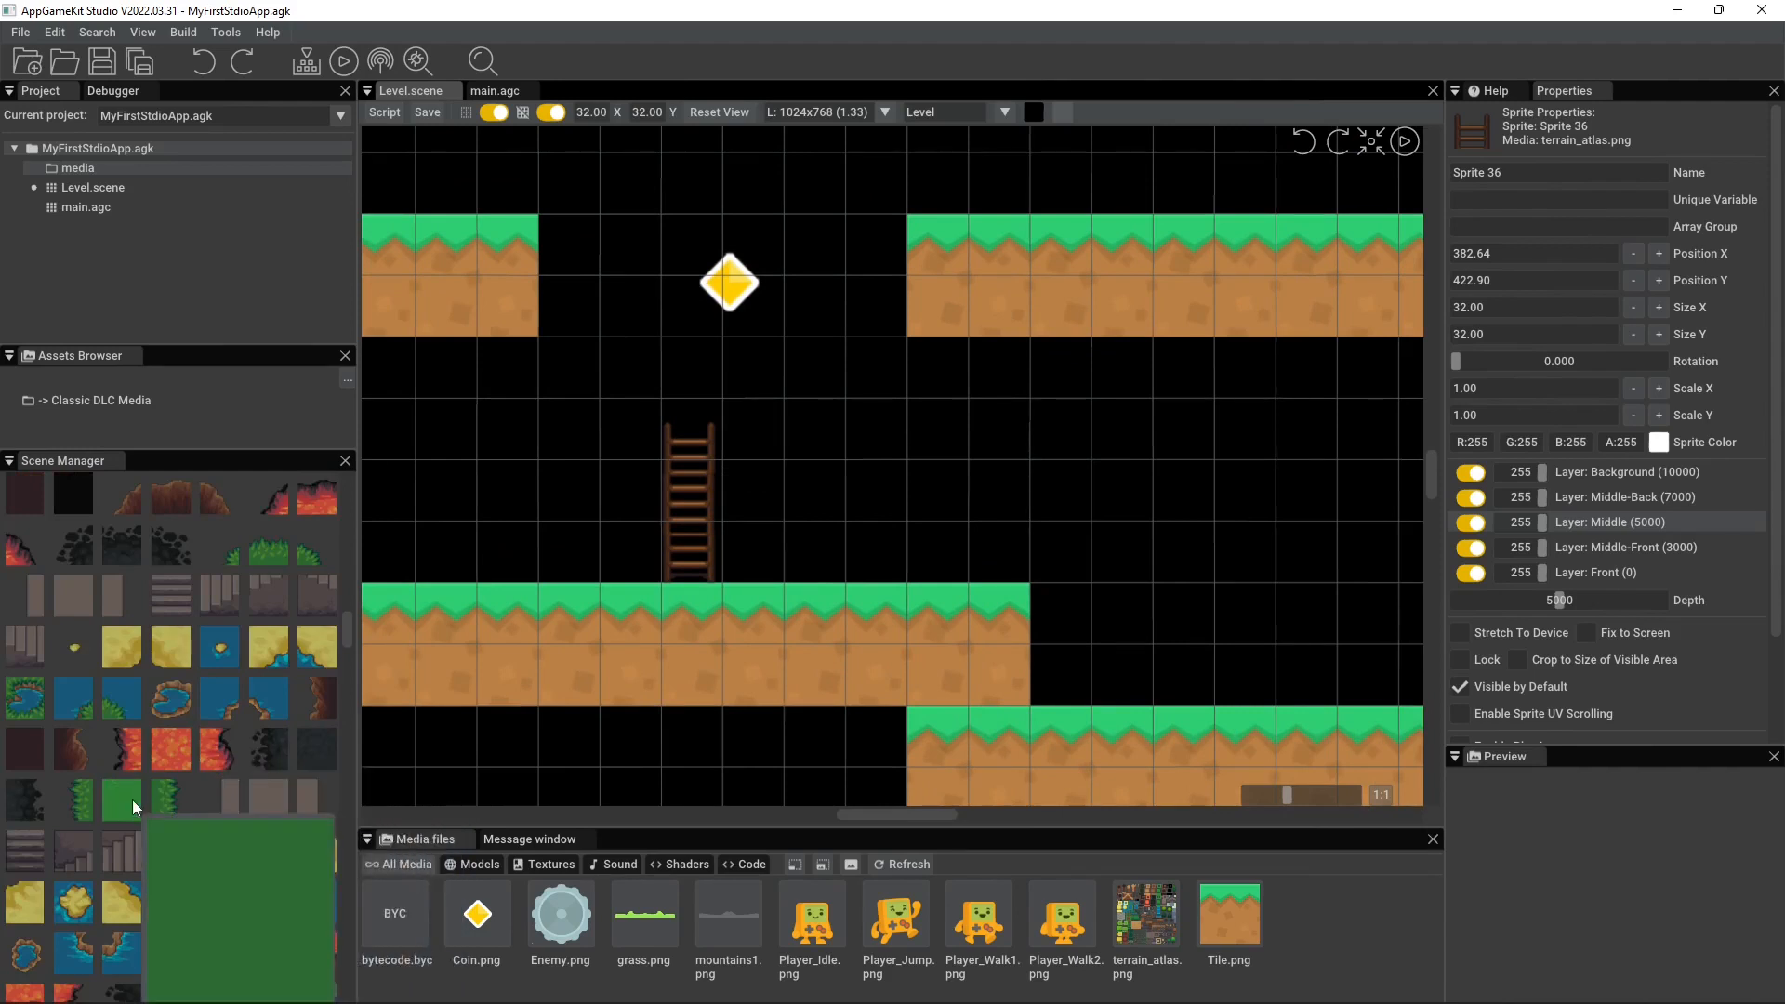
{"action": "left_click", "coordinate": [119, 798]}
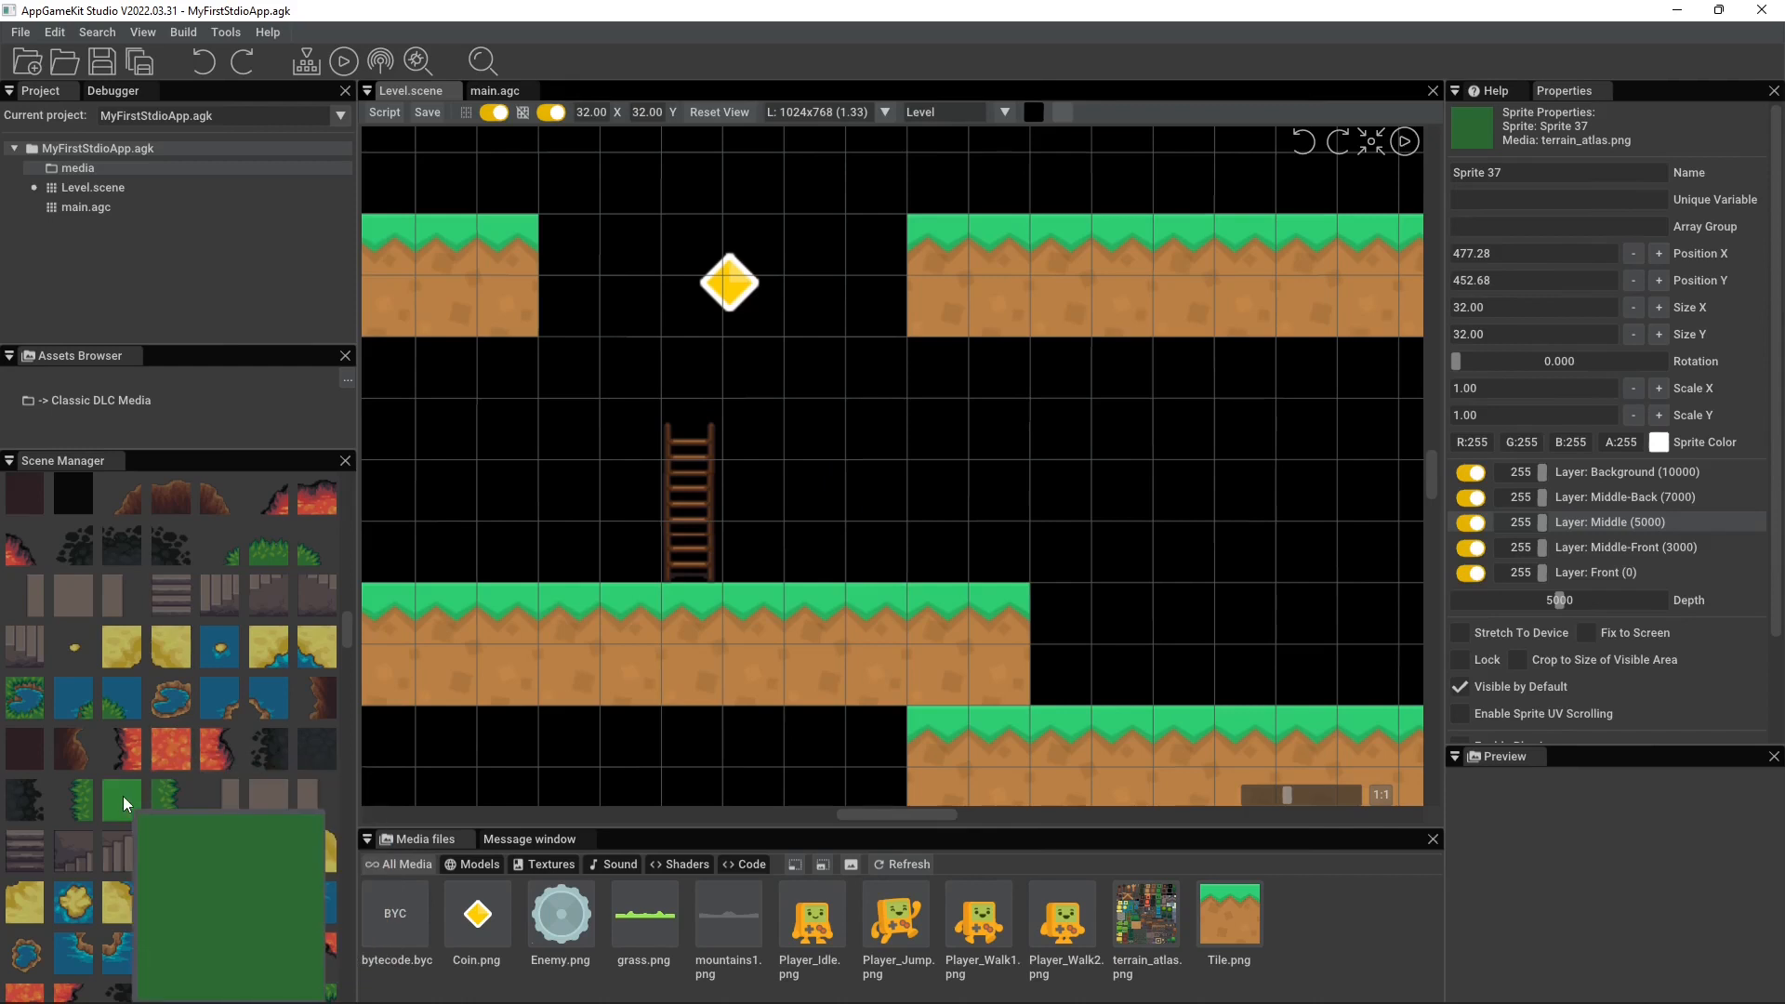
{"action": "left_click", "coordinate": [121, 800]}
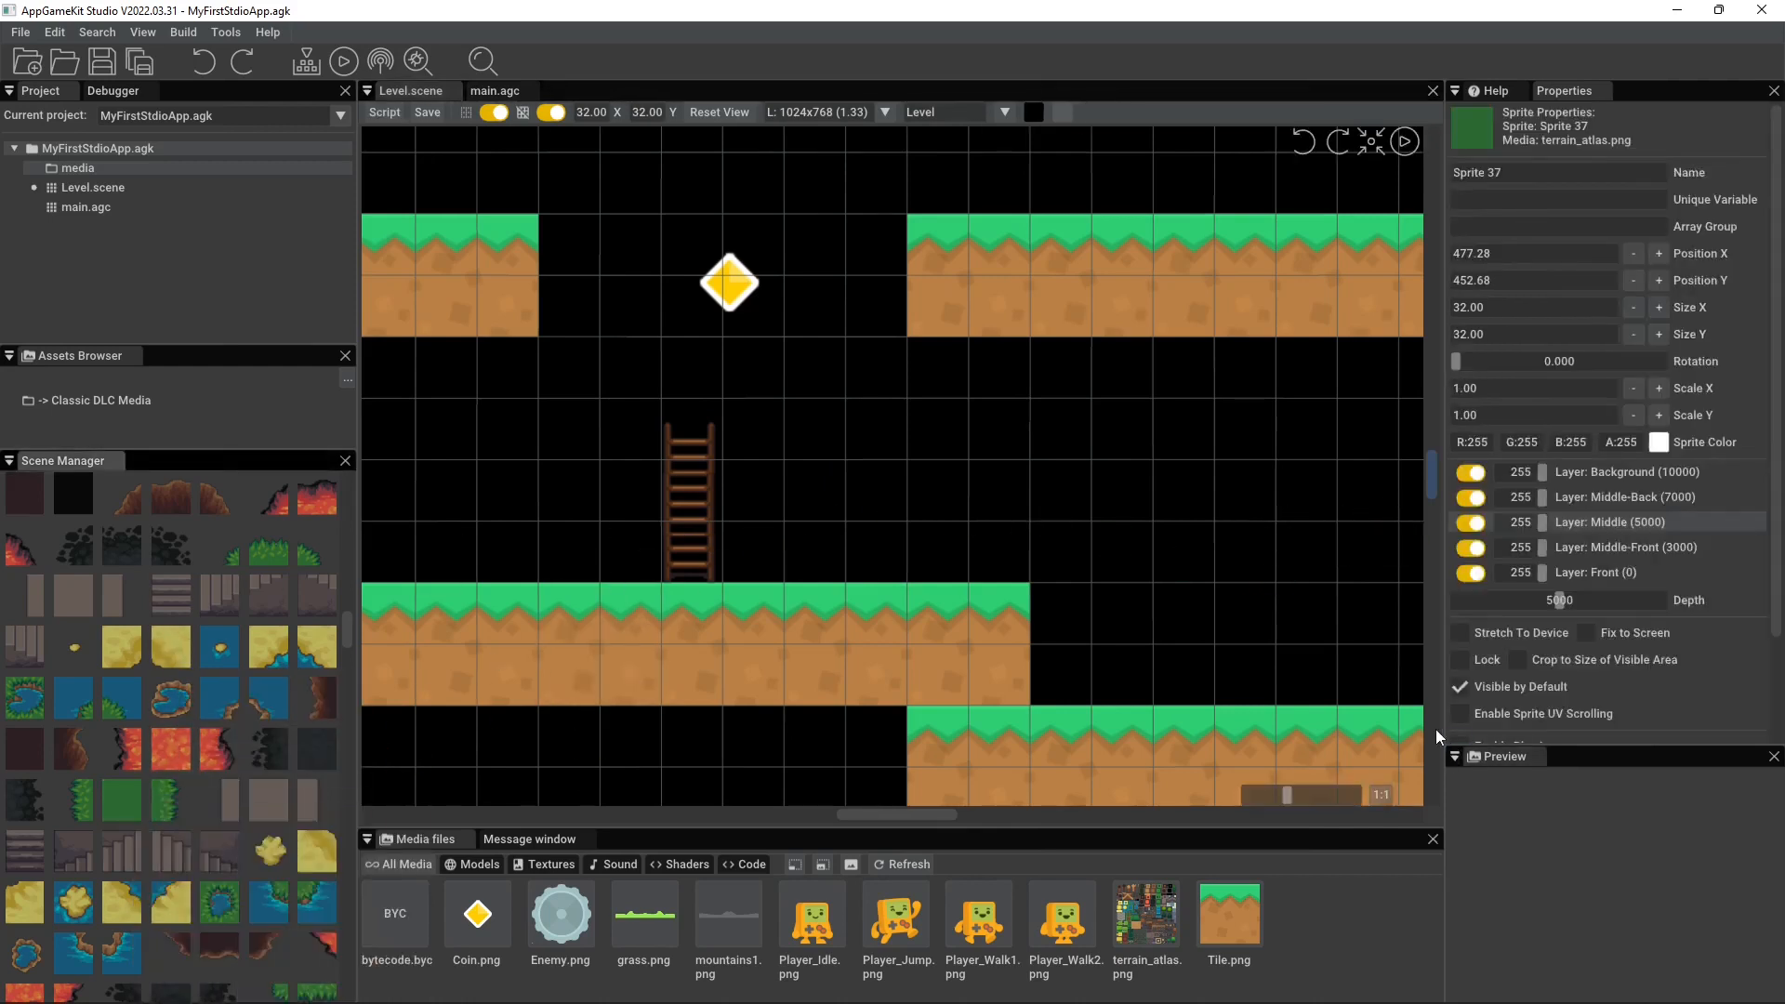
{"action": "mouse_move", "coordinate": [1590, 633]}
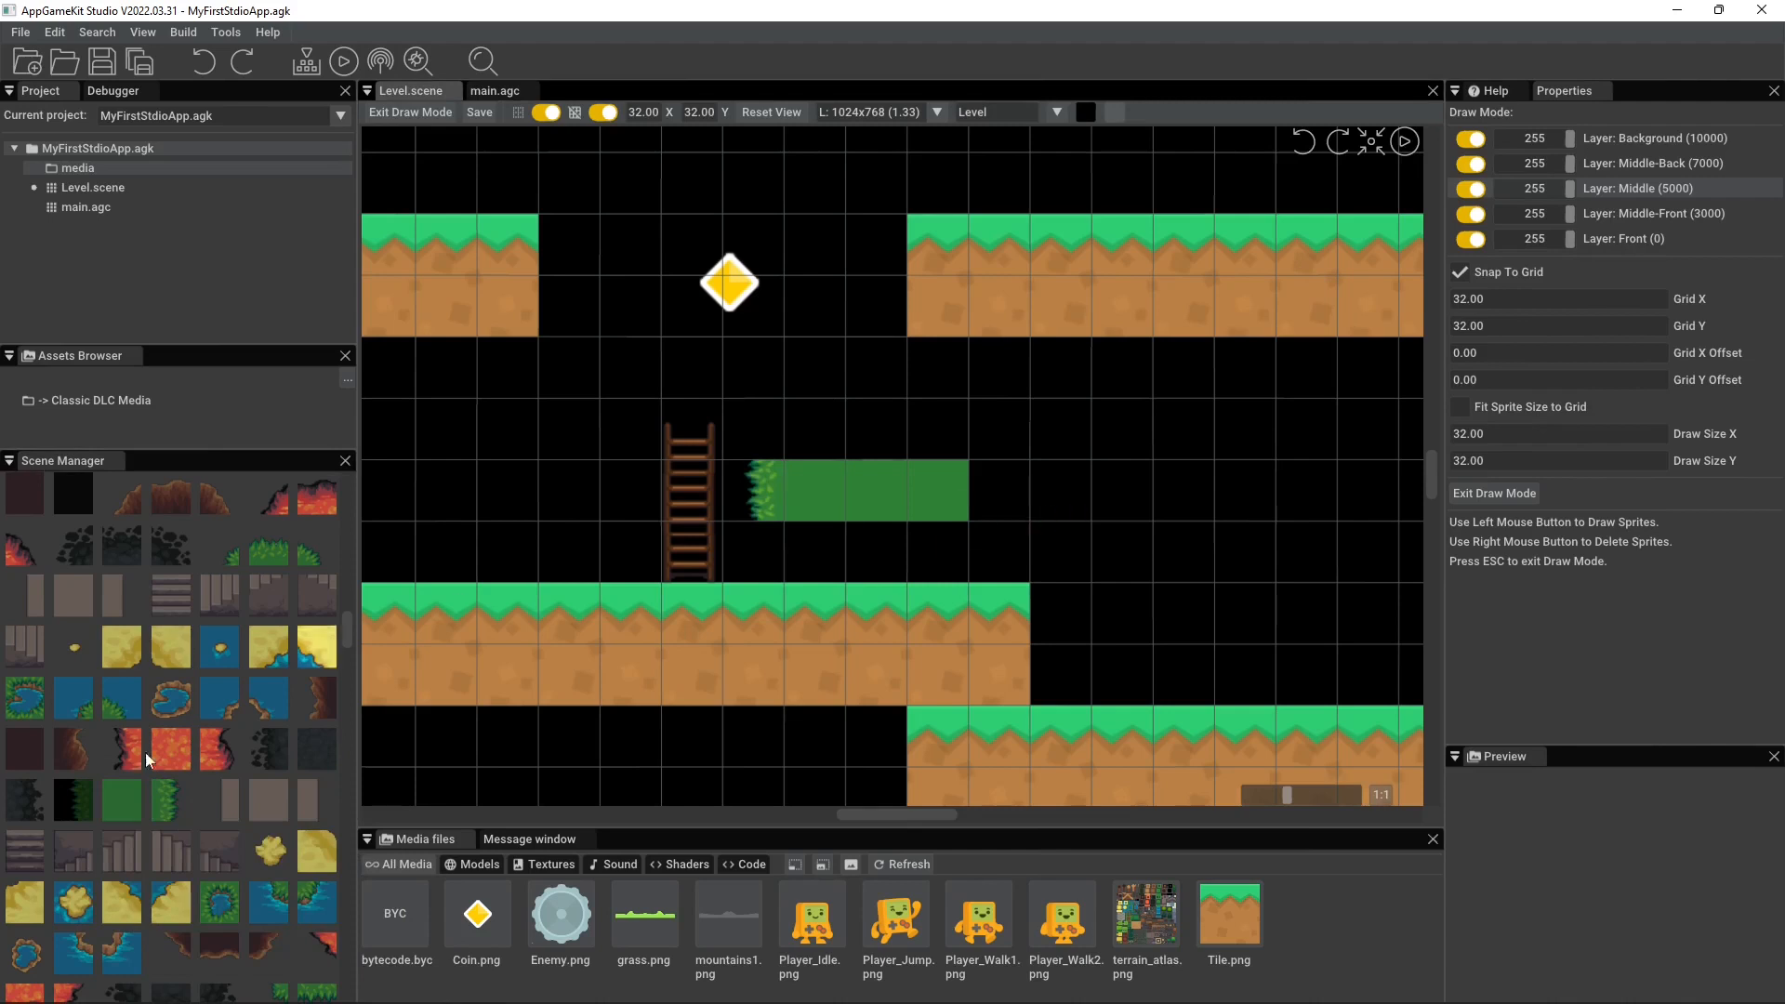
{"action": "left_click", "coordinate": [826, 456]}
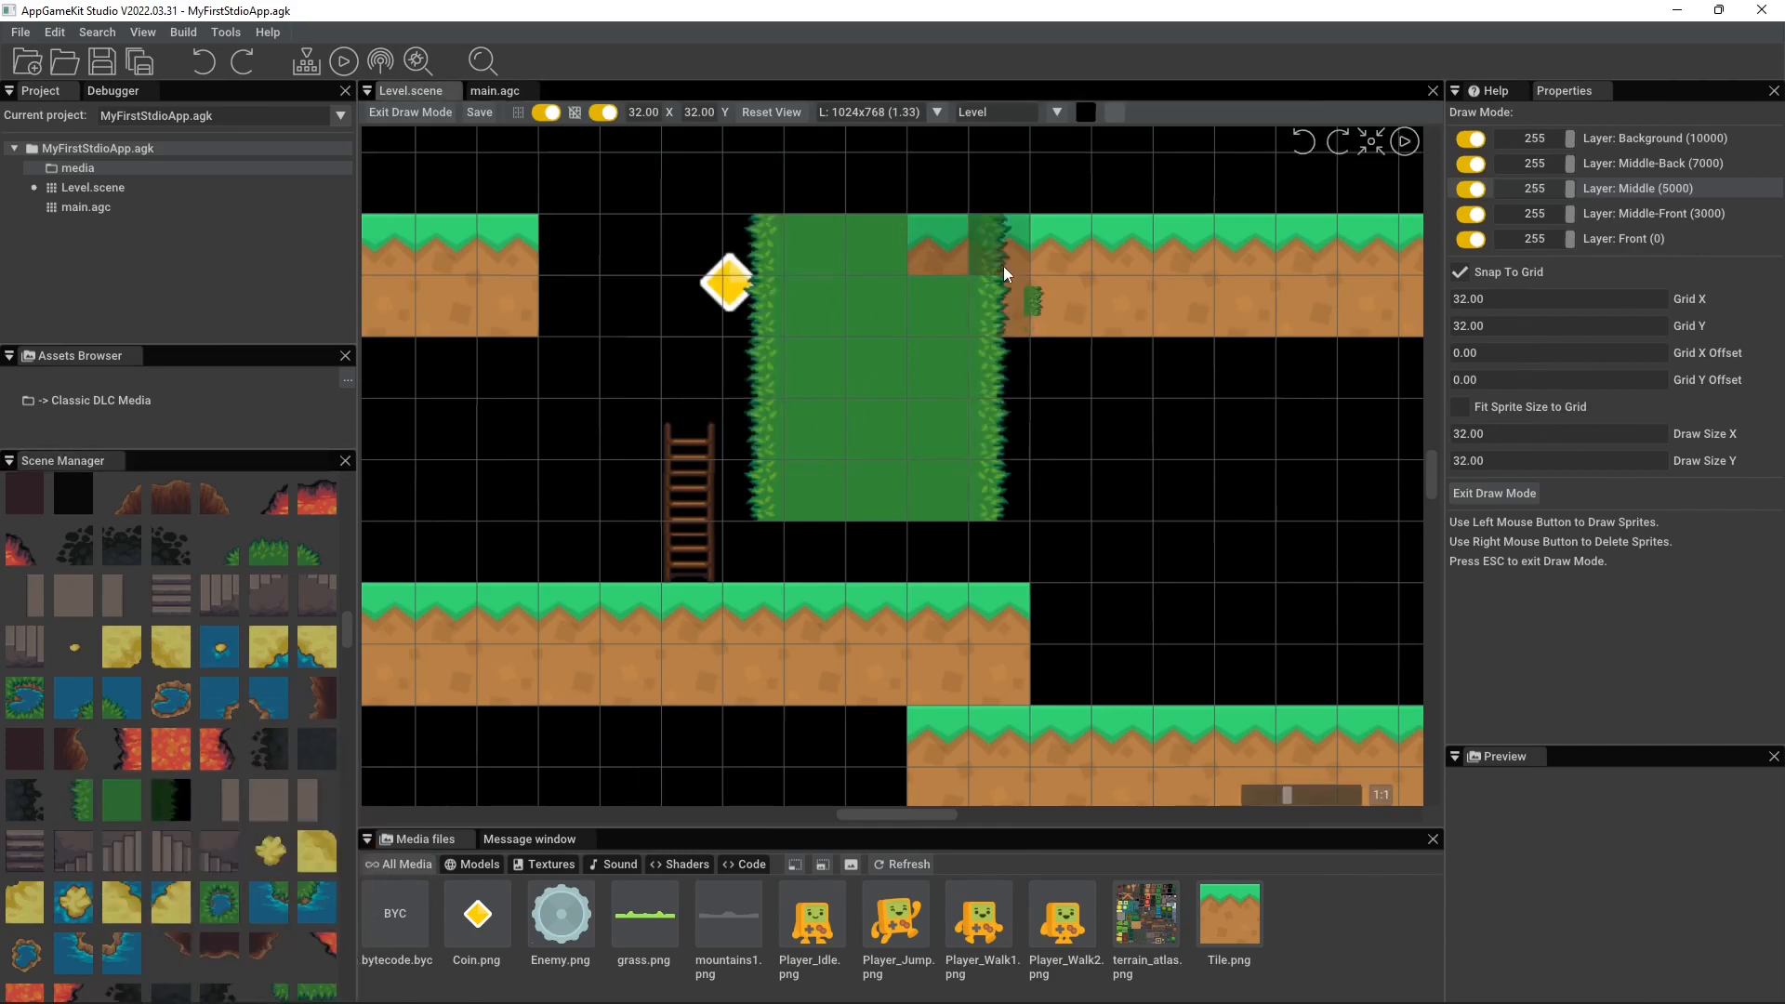
{"action": "left_click", "coordinate": [965, 251]}
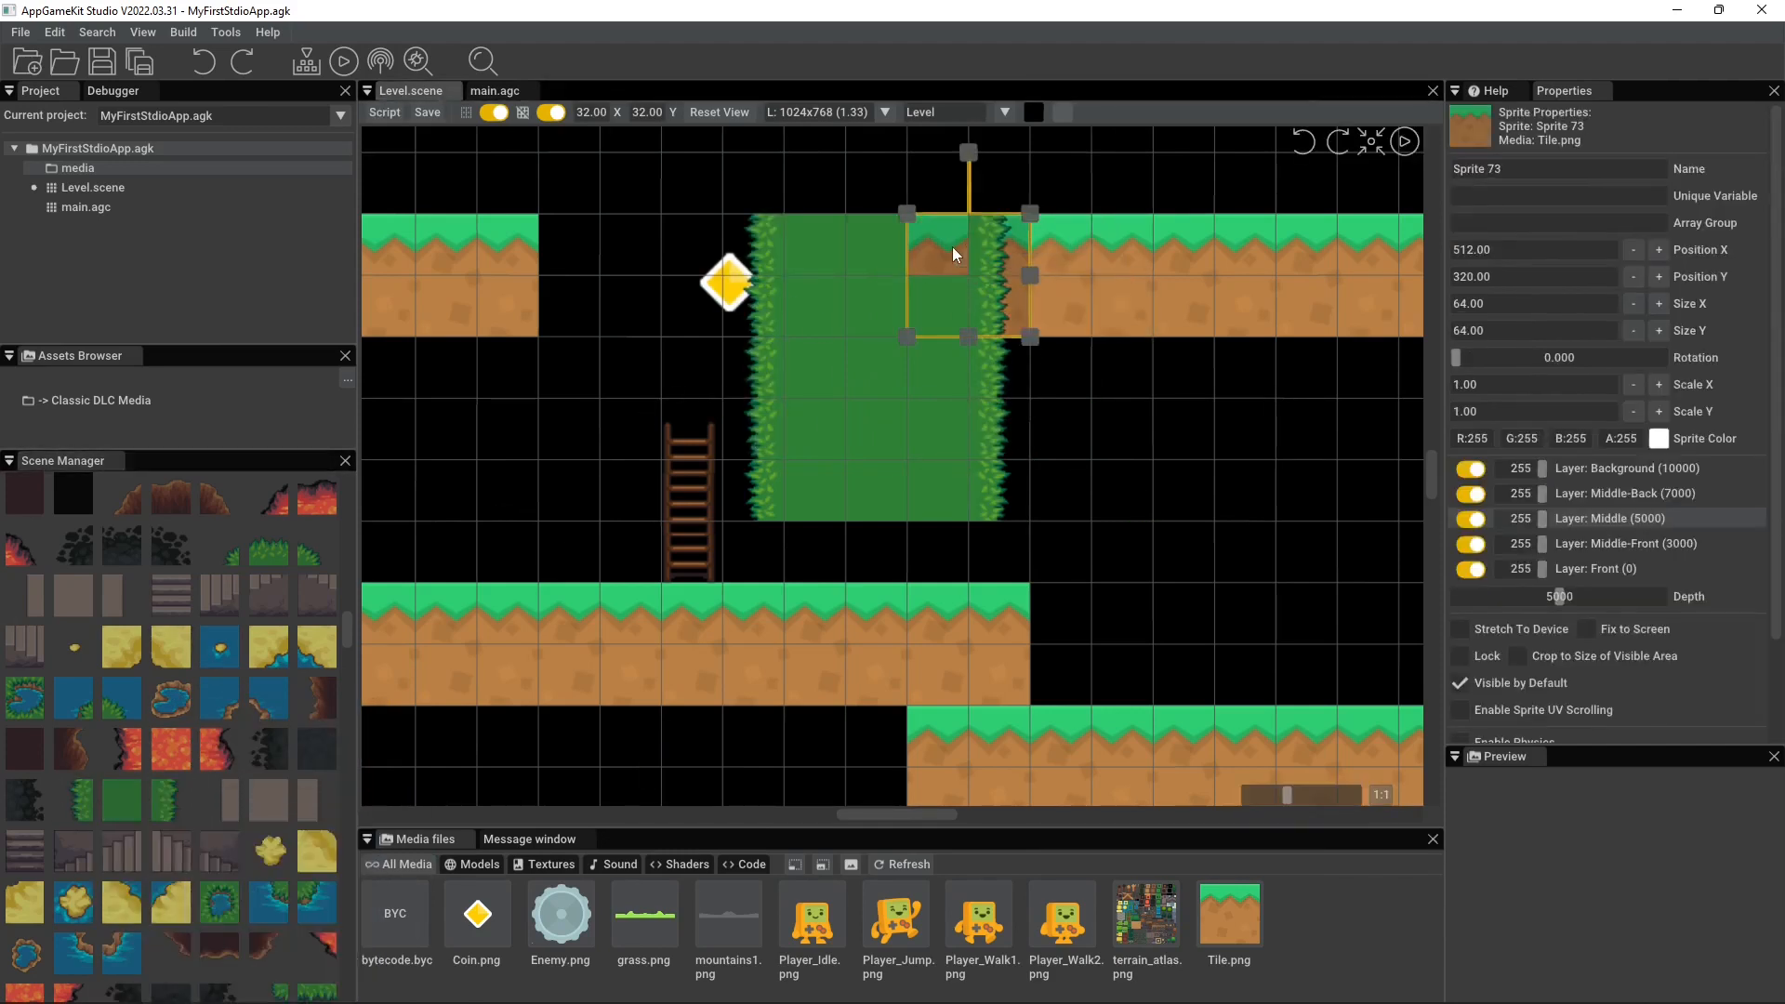